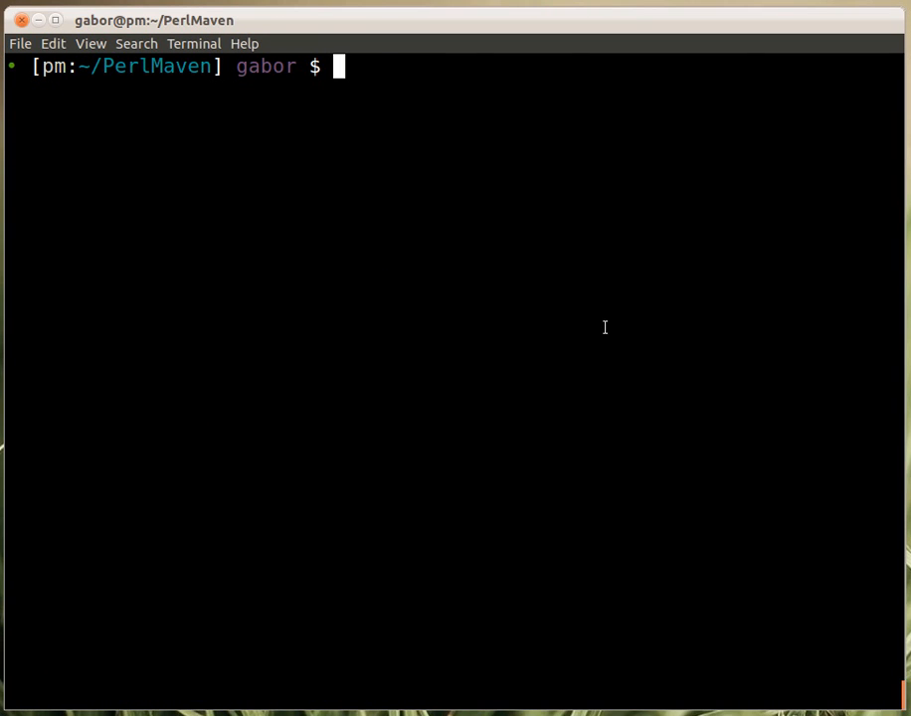
Run 'perl color_selector_file.pl', see it fail on examples/color_map.txt, then list color_map.txt with ll.
text(perl color_s)
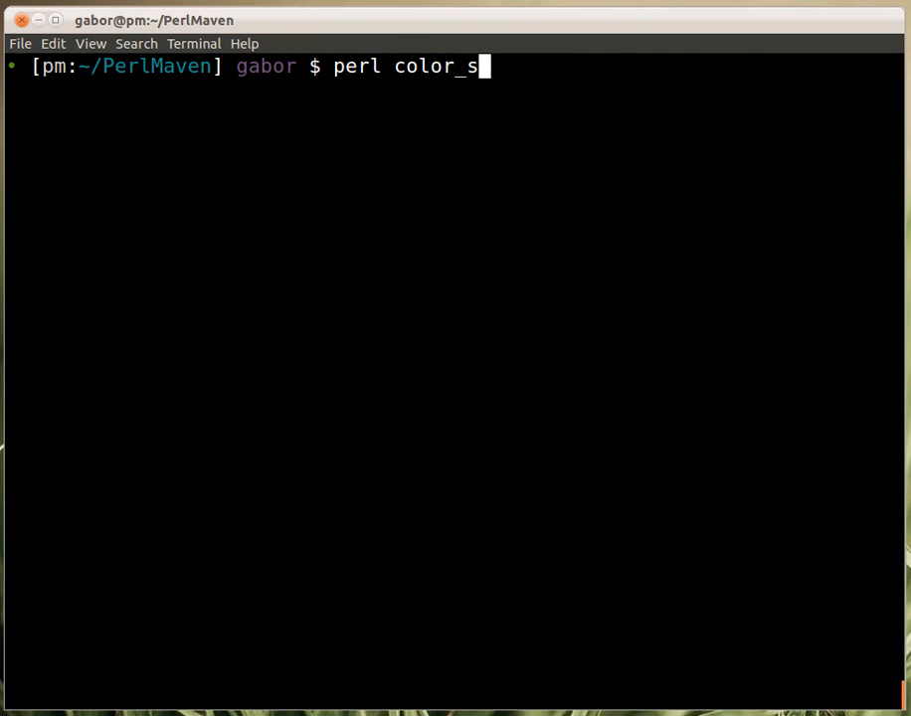
key(Return)
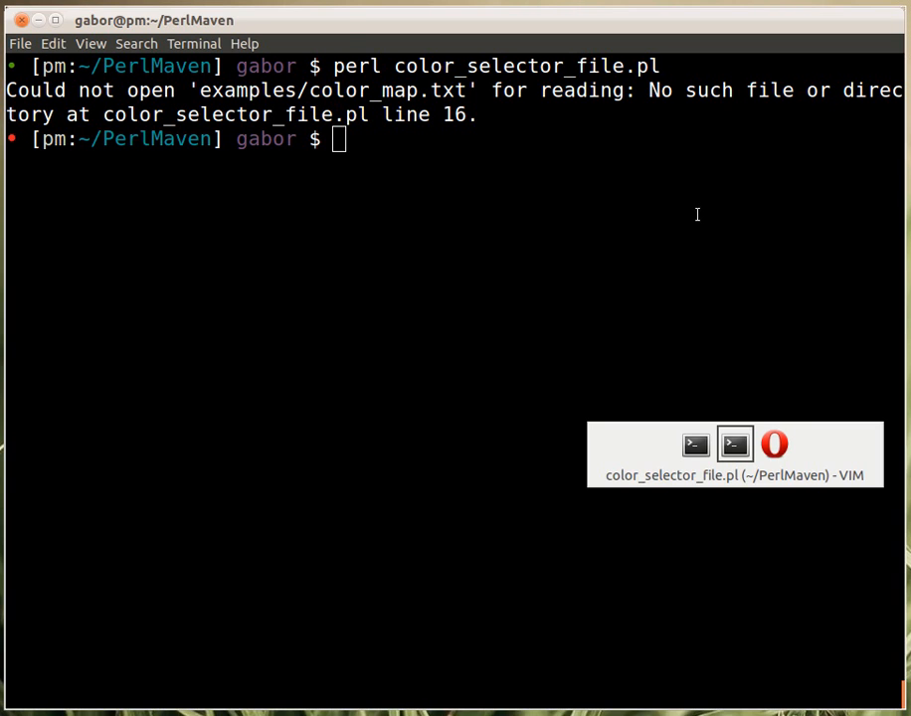
click(734, 444)
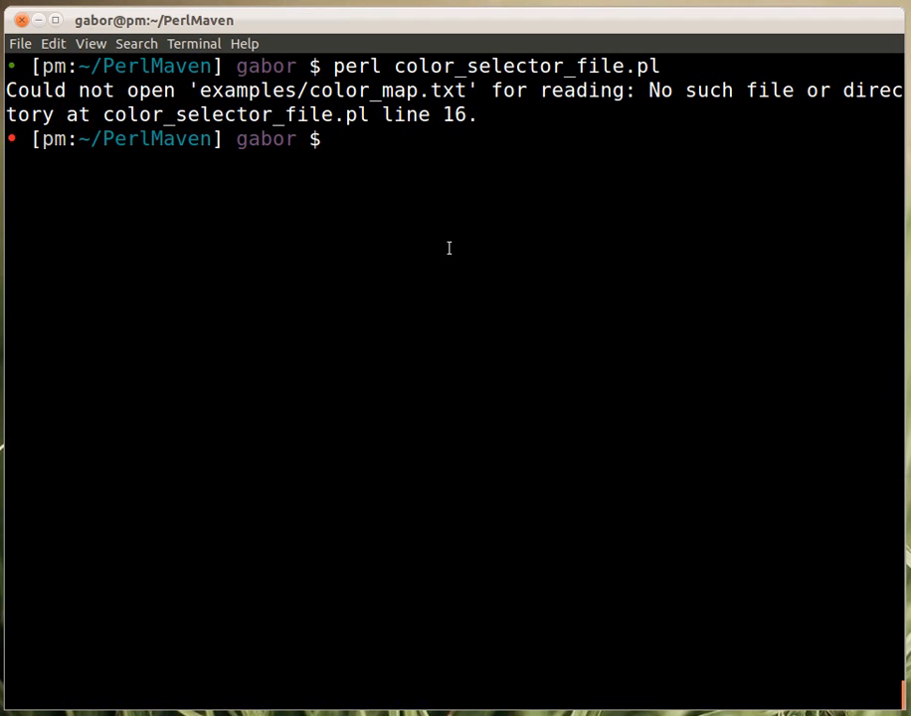
text(ll color_)
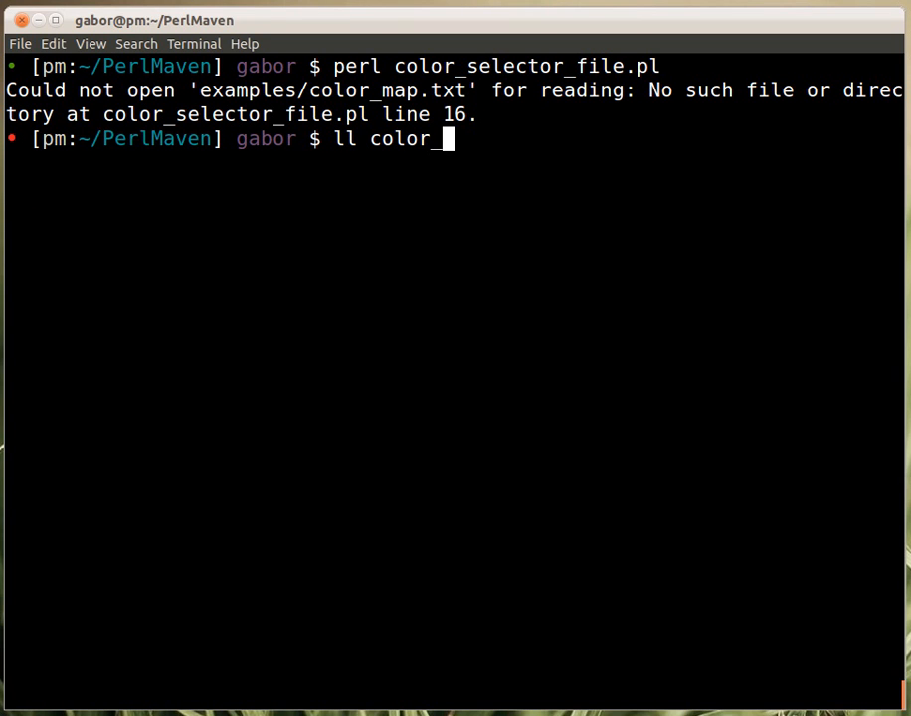
key(Return)
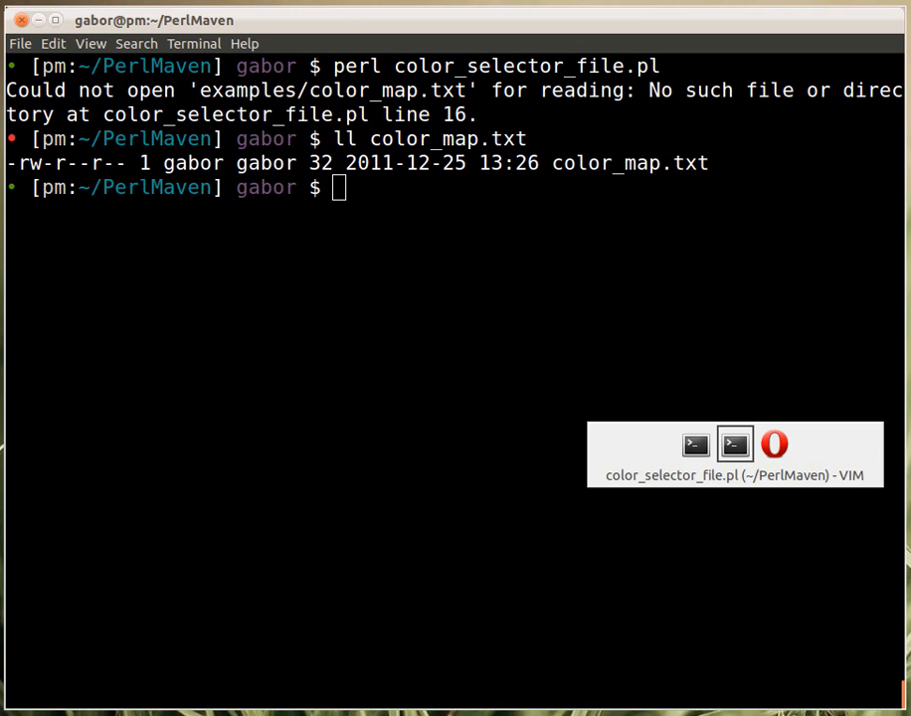
click(734, 444)
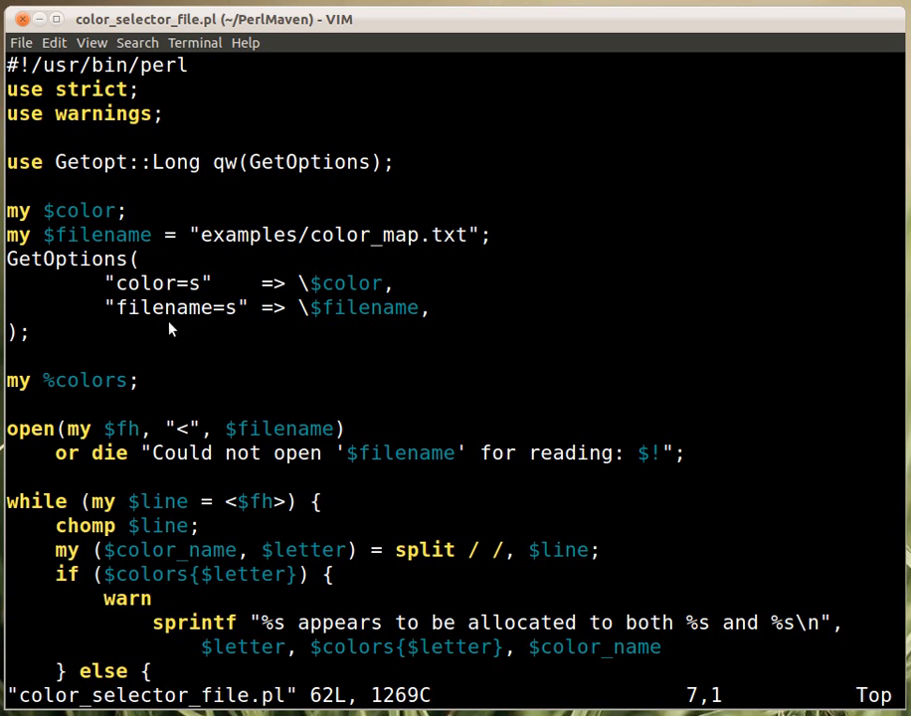
mouse_move(386, 328)
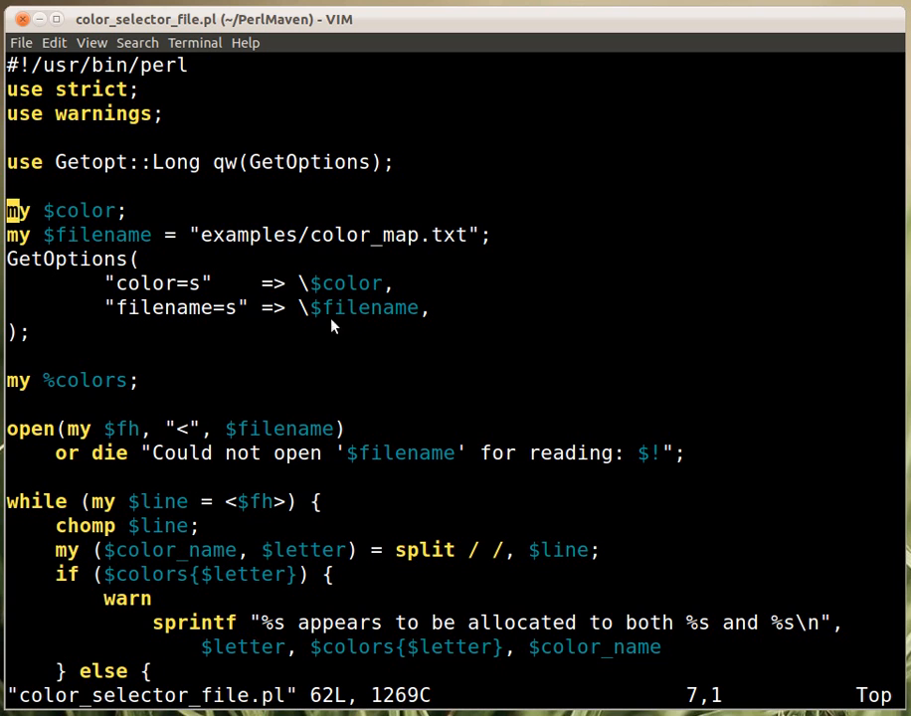
mouse_move(239, 322)
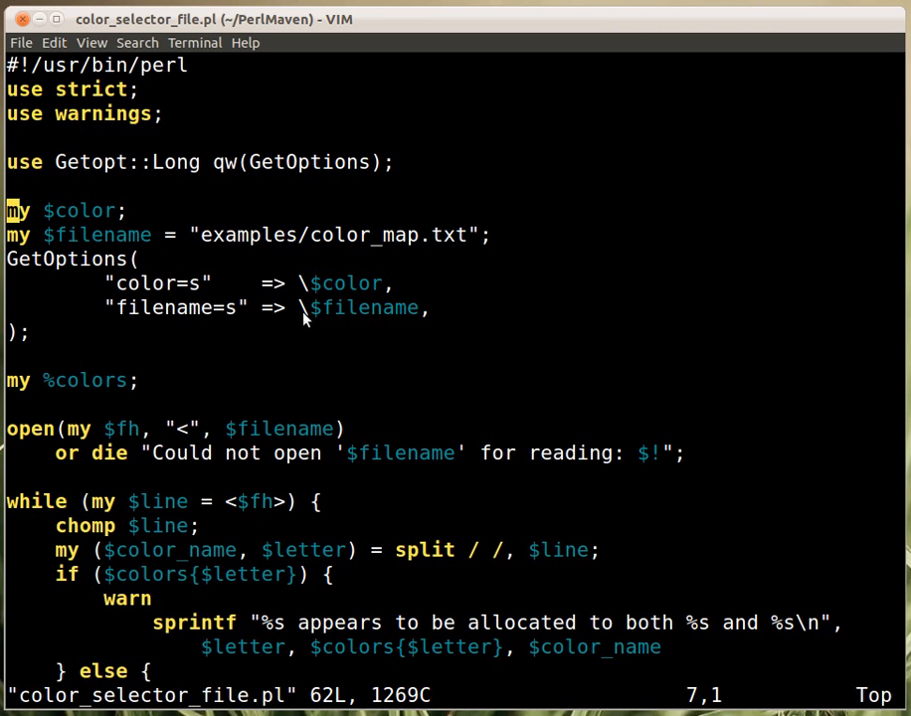
mouse_move(402, 266)
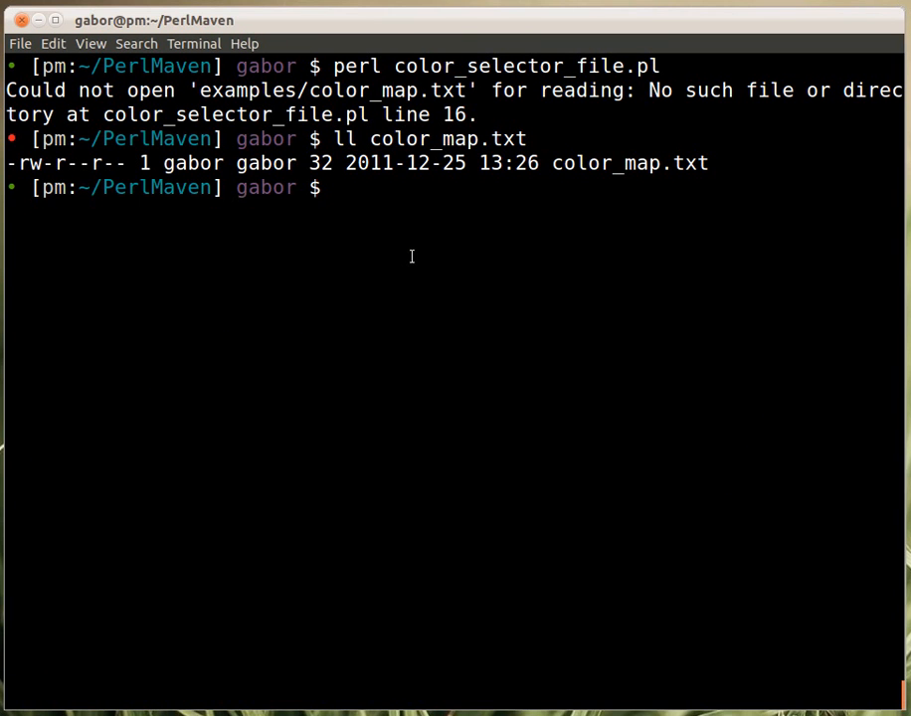
Run the script with --filename color_map.txt and choose g for green.
text(perl color_selector_file.pl)
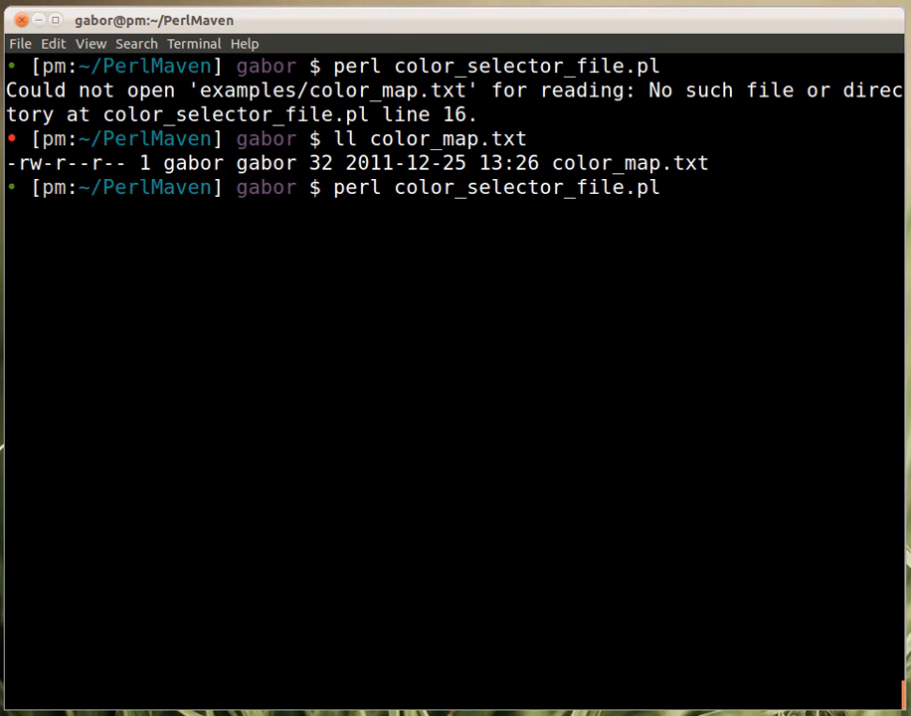
text(--fi)
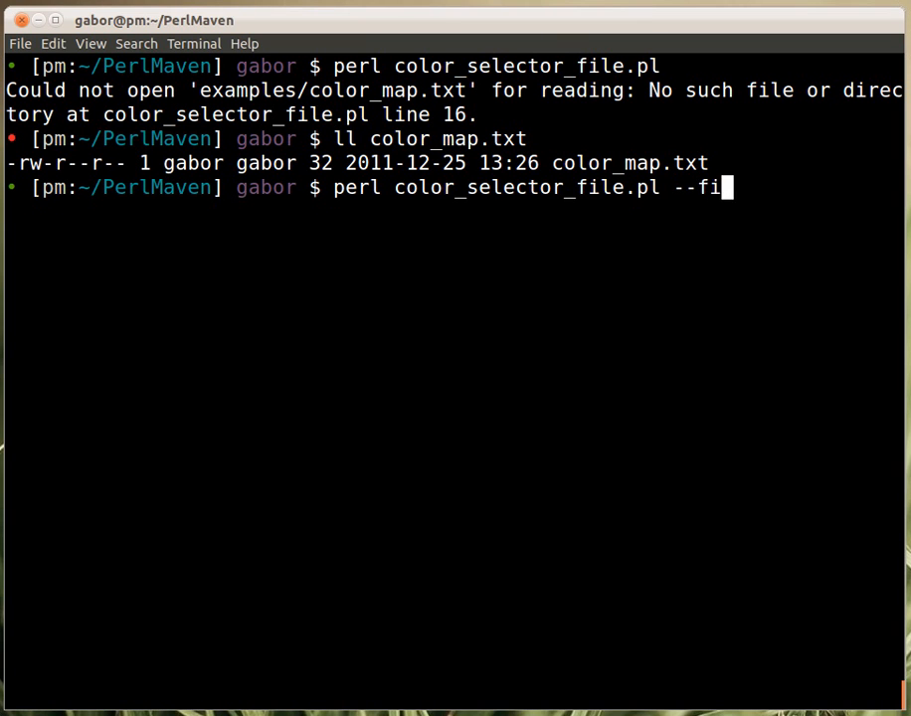
text(lena)
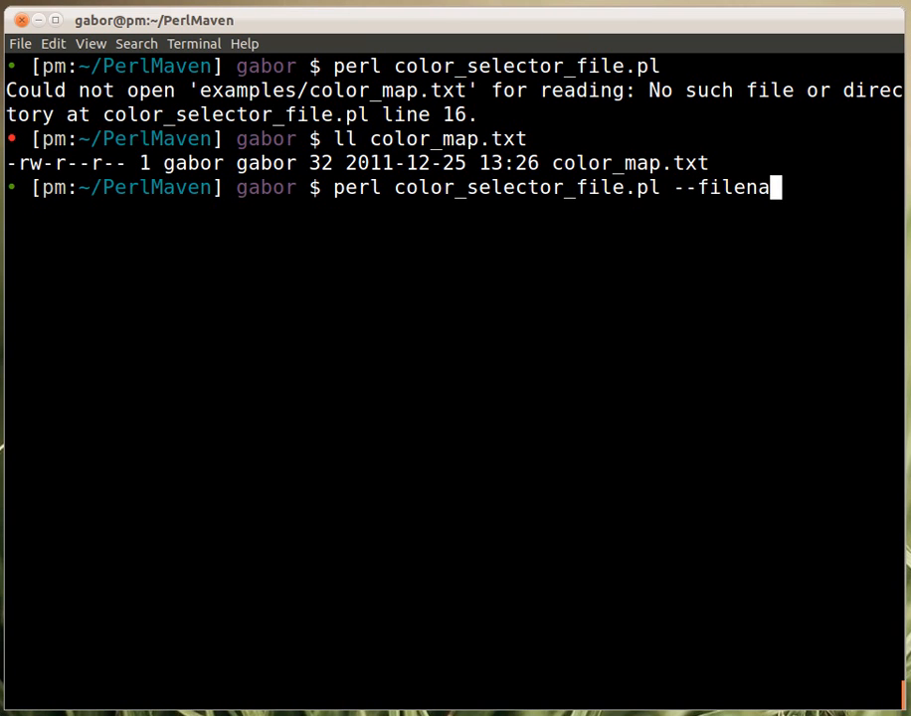
text(me)
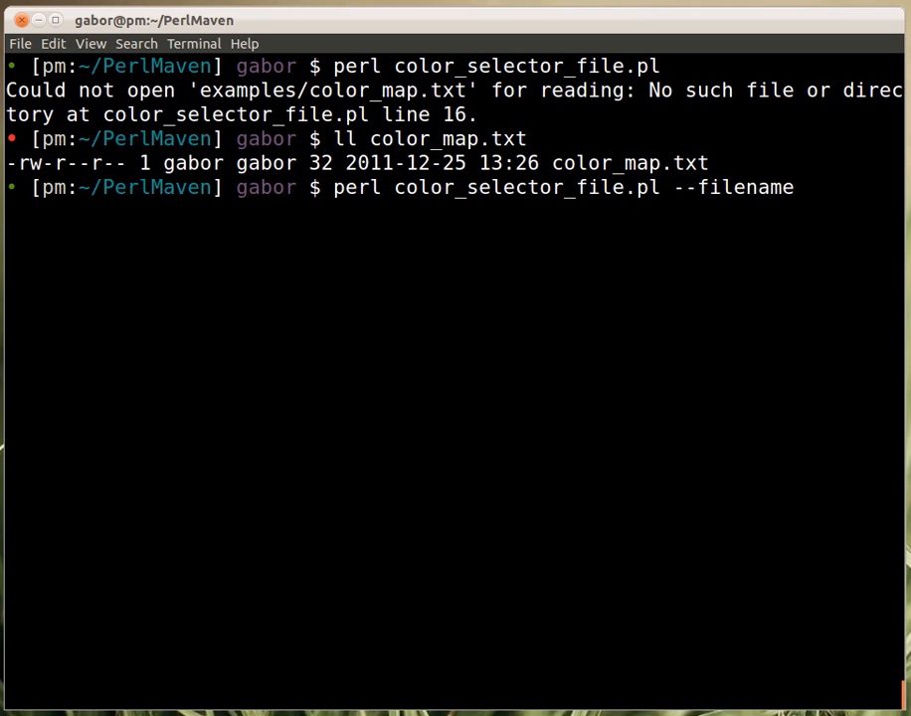
text(color_map.txt)
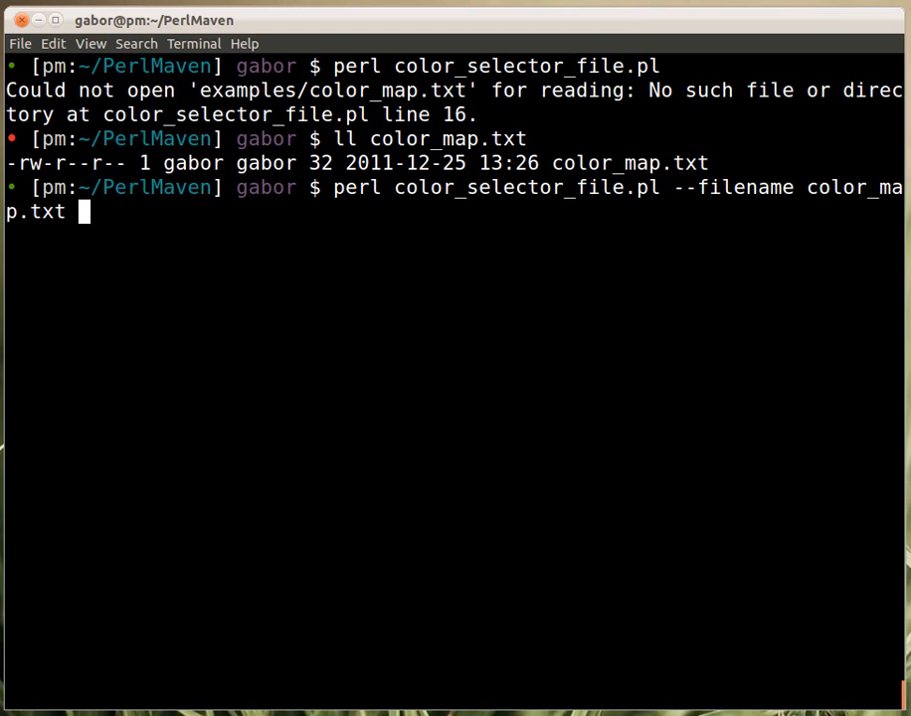
key(Return)
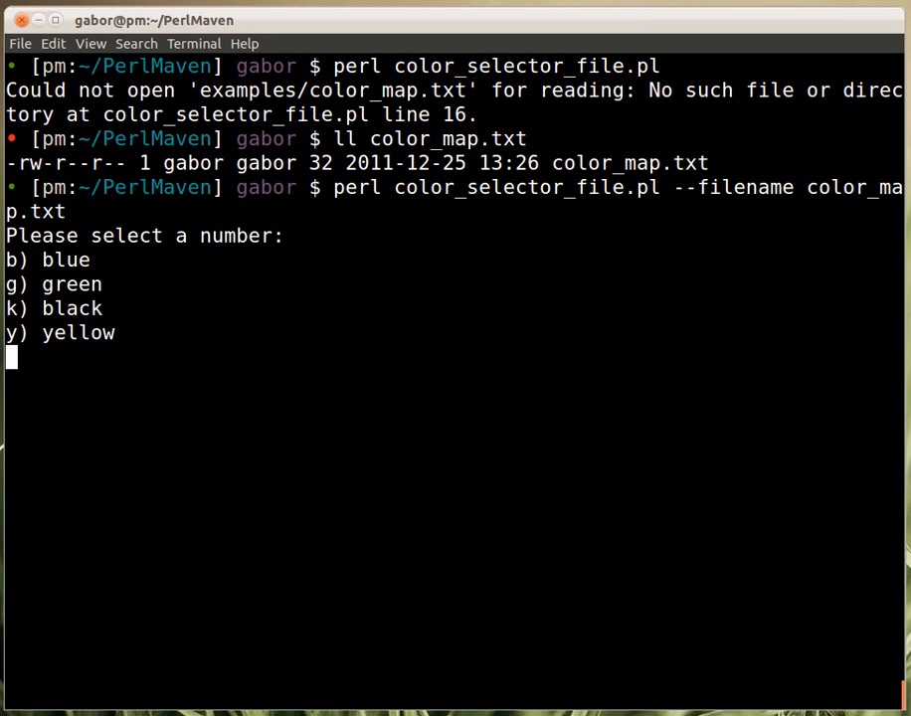
mouse_move(382, 291)
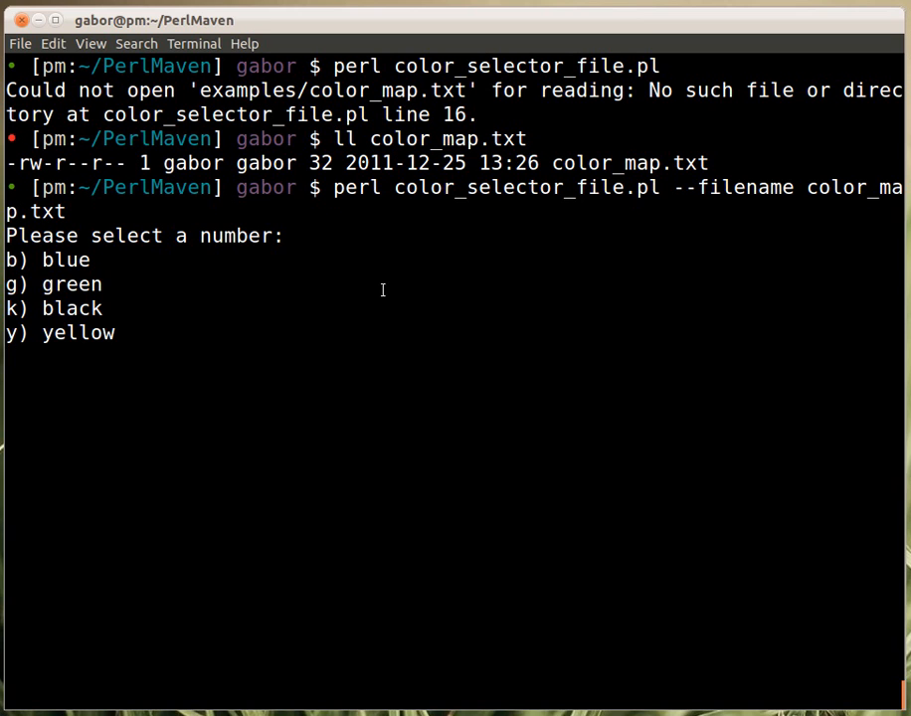
mouse_move(14, 335)
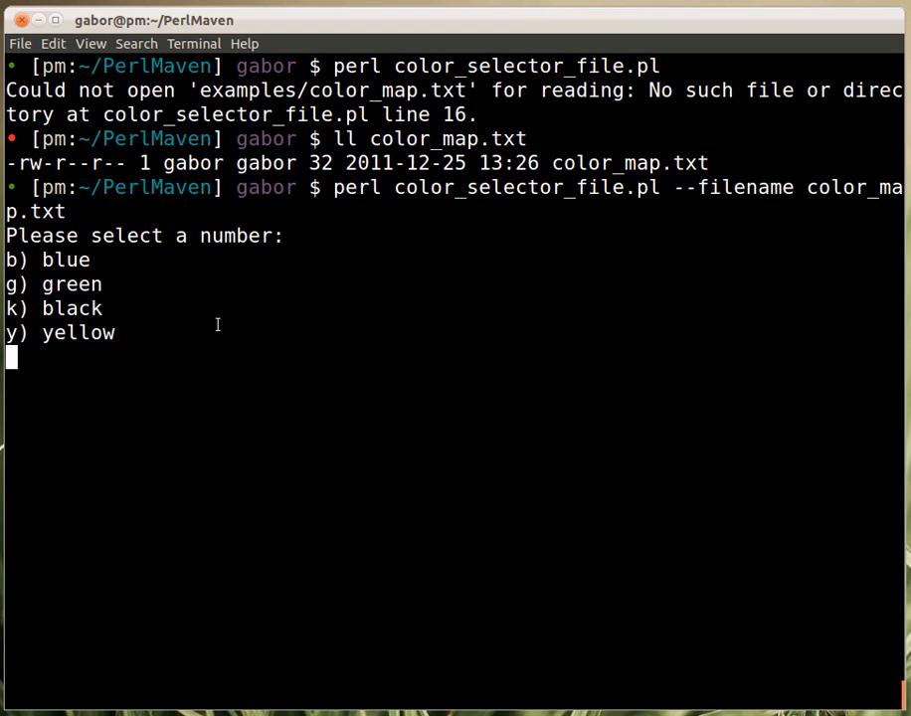
text(g)
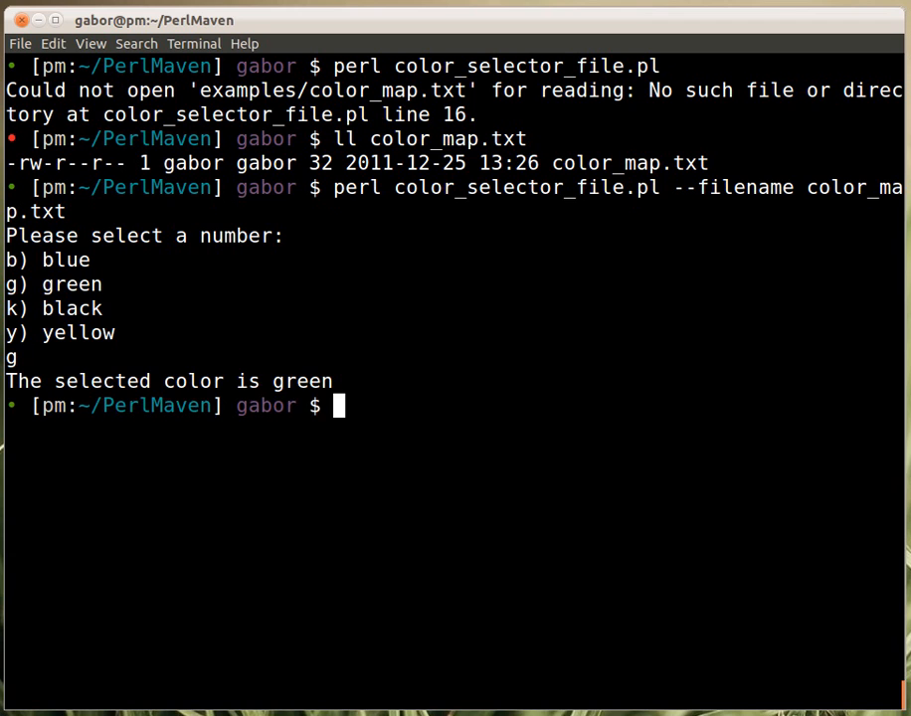
mouse_move(338, 334)
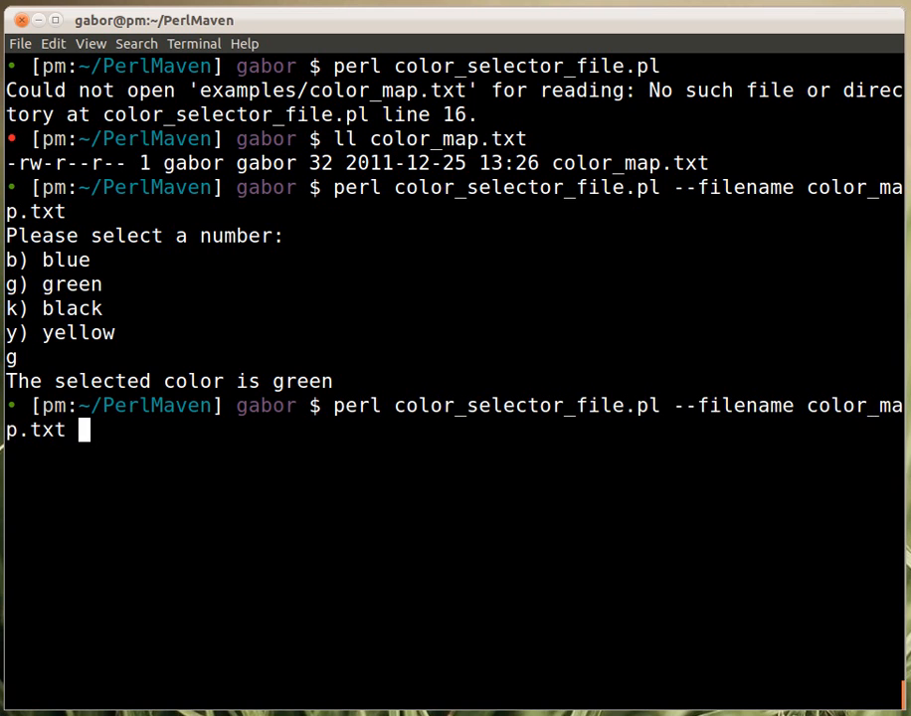
Rerun the script, enter z to get Bad selection, then start a third run.
key(Return)
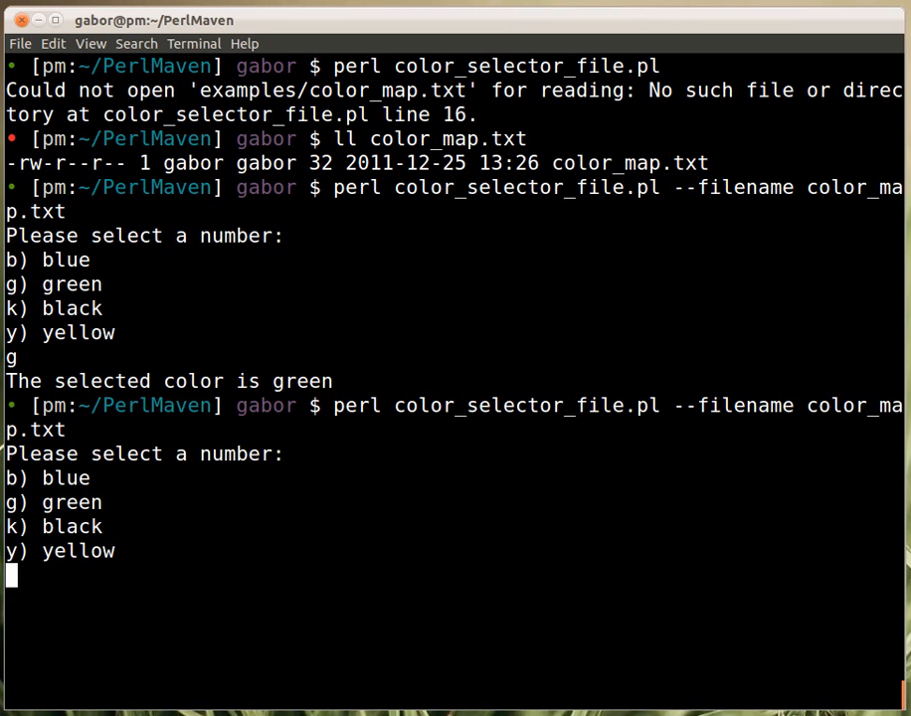
text(z)
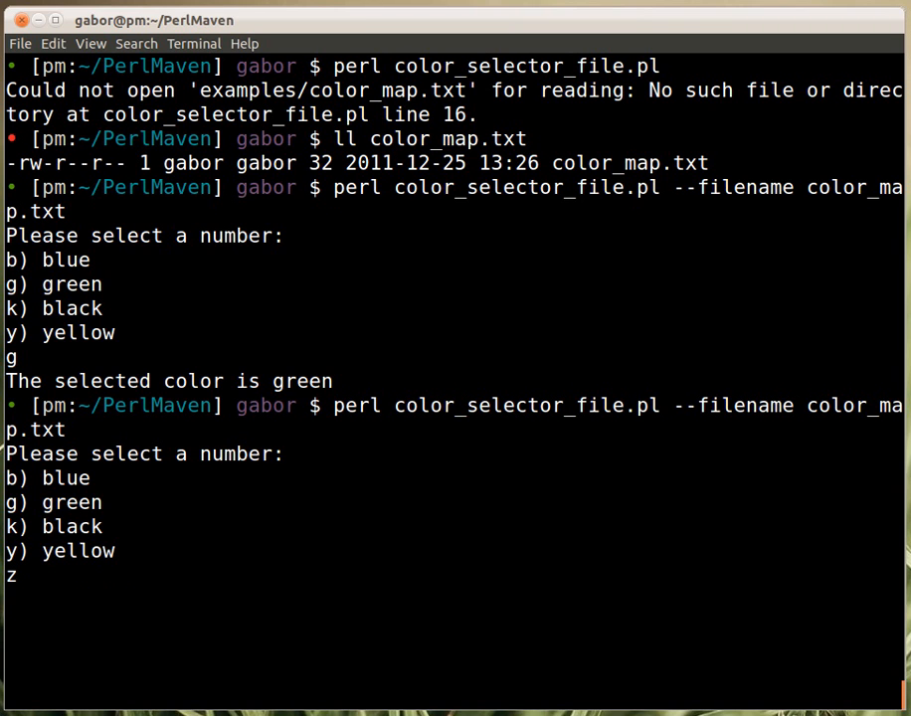
key(Return)
text(y)
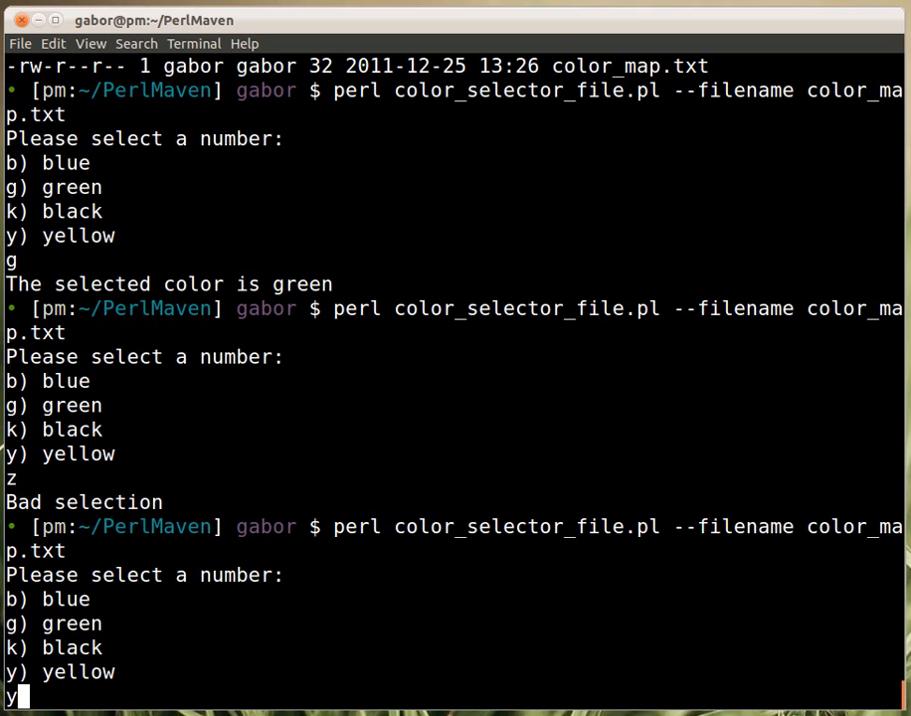
key(Return)
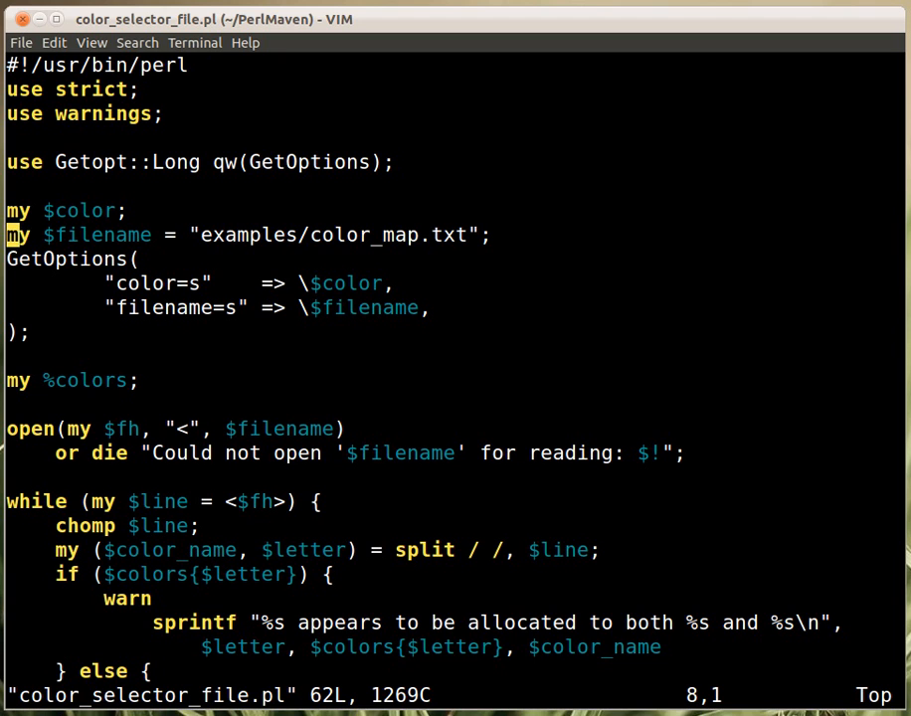
key(j)
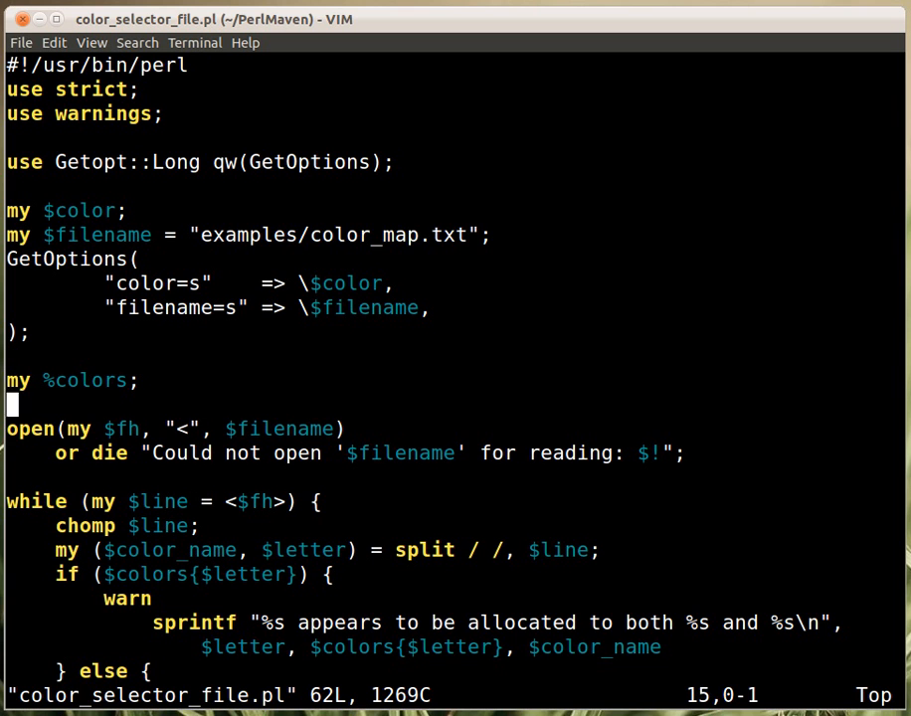
scroll(down, 3)
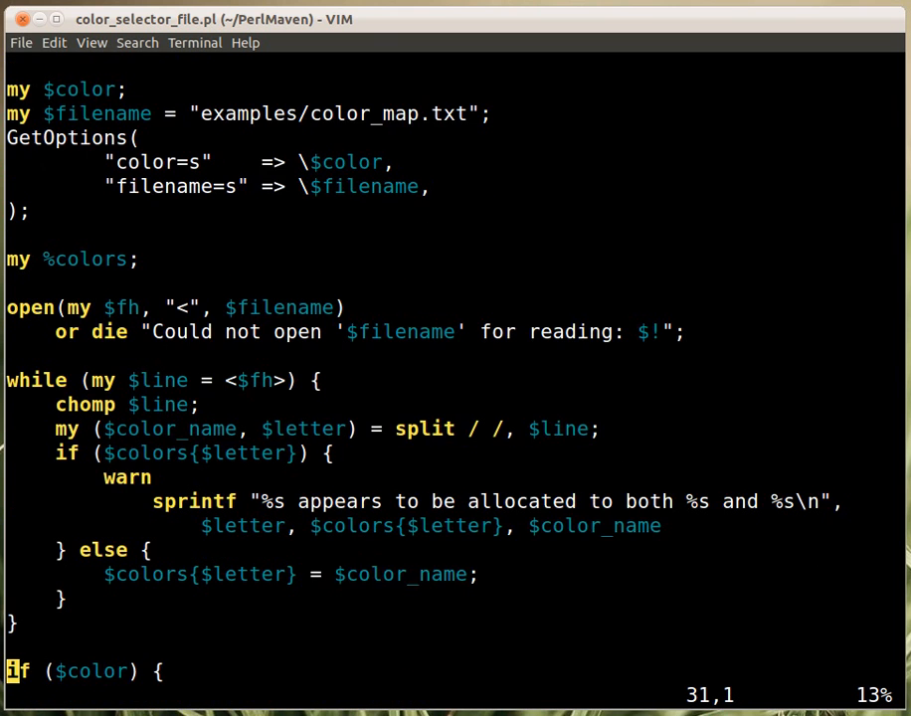
scroll(down, 3)
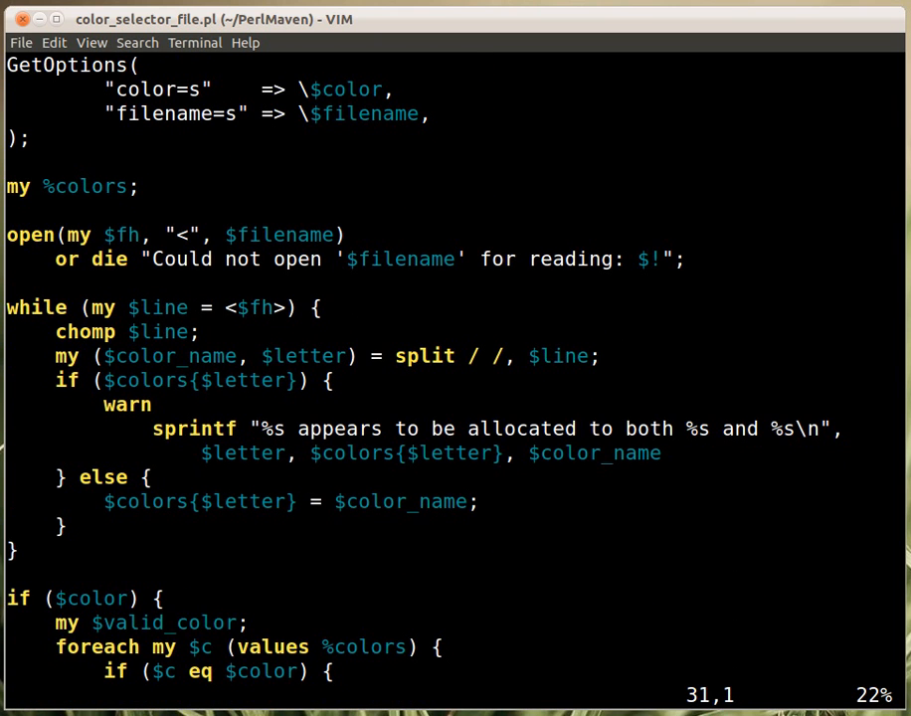
scroll(down, 3)
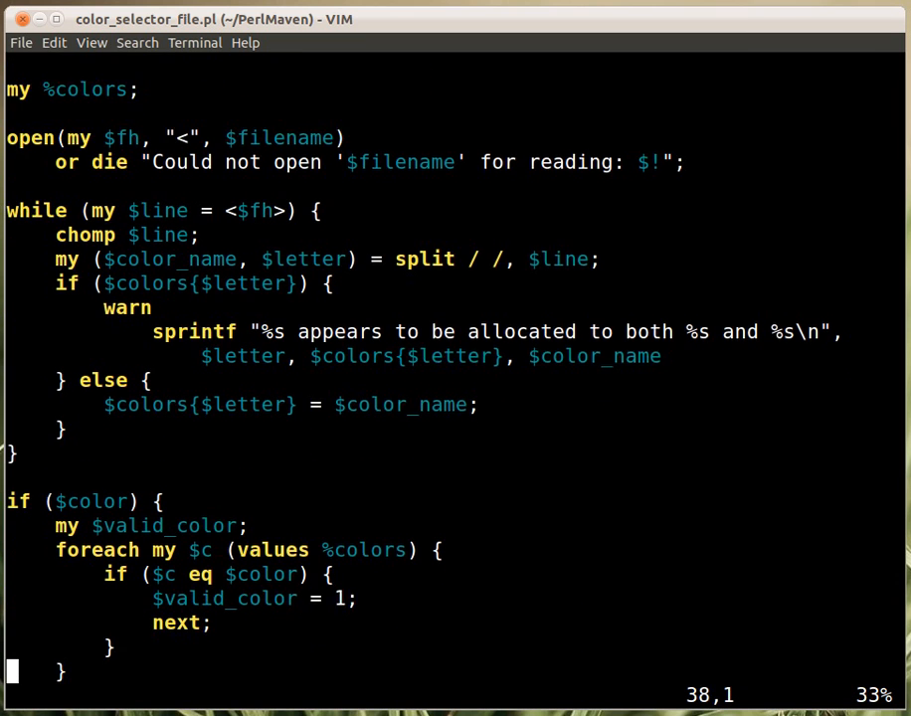
scroll(down, 3)
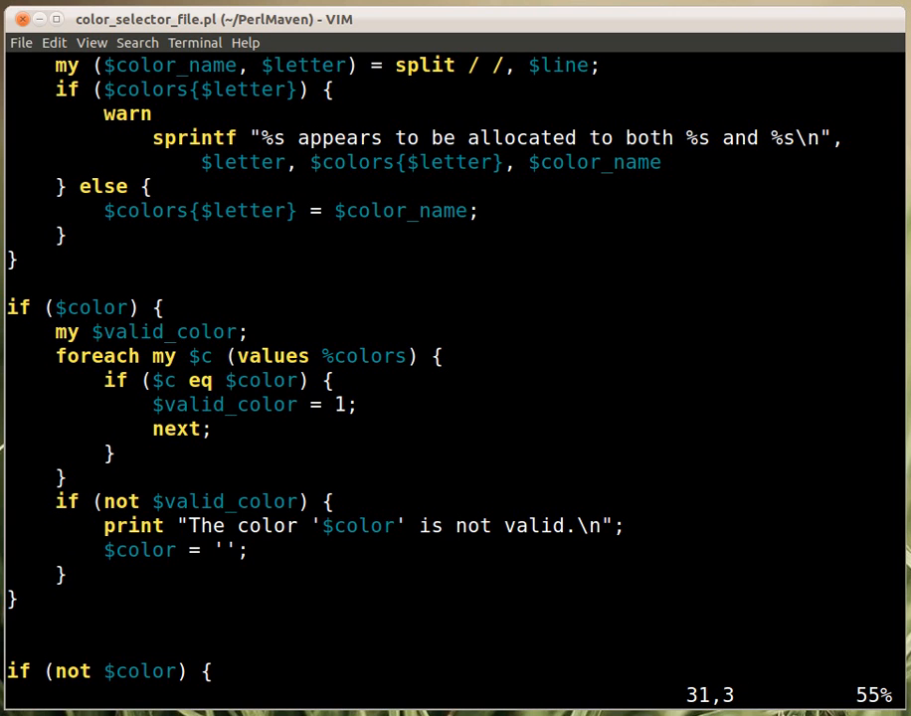
mouse_move(264, 334)
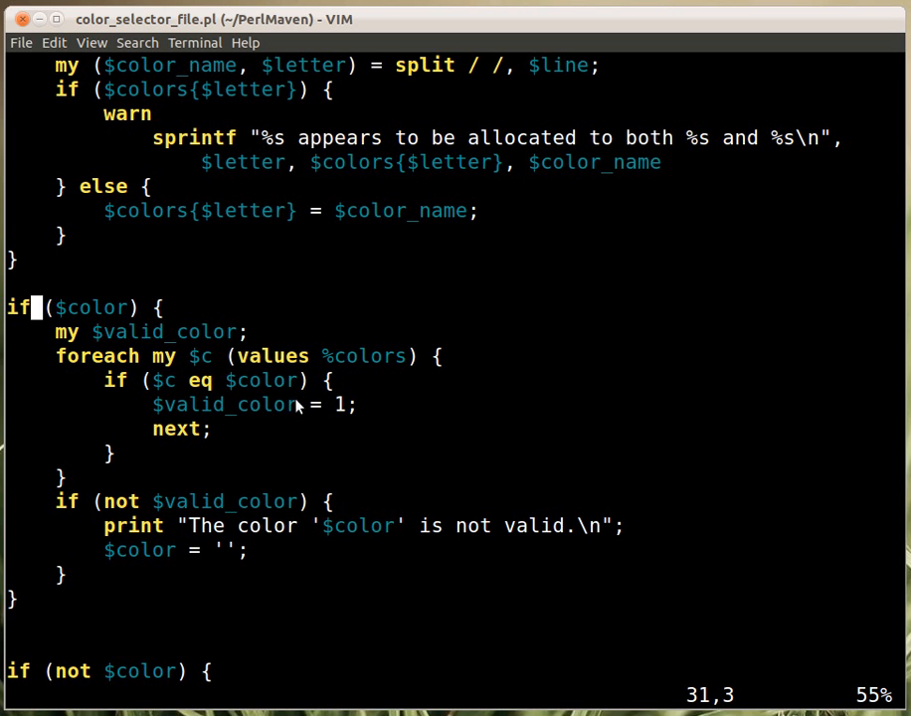
key(j)
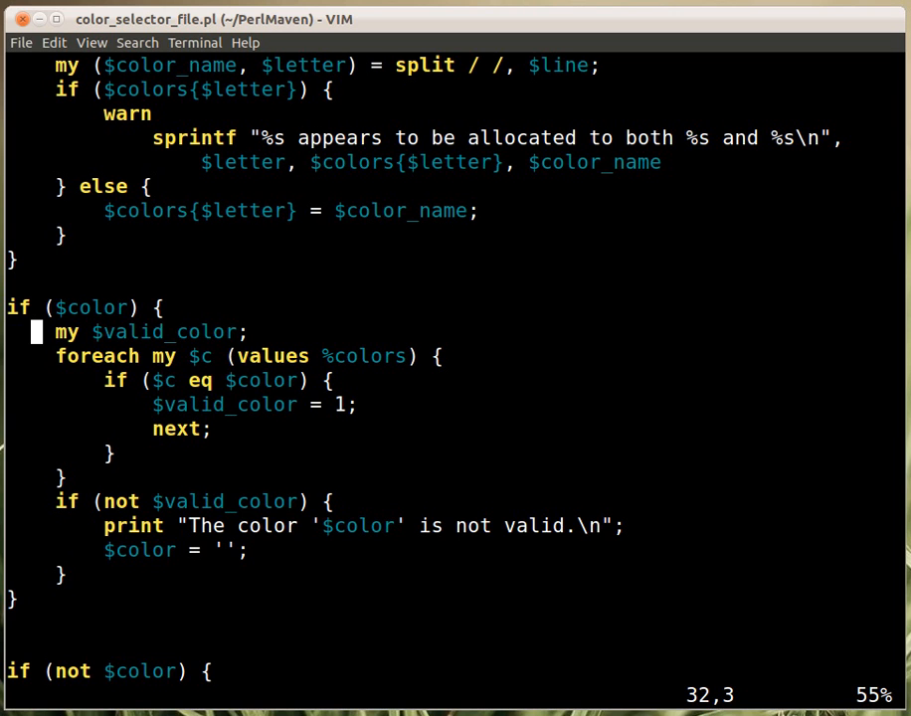
scroll(down, 3)
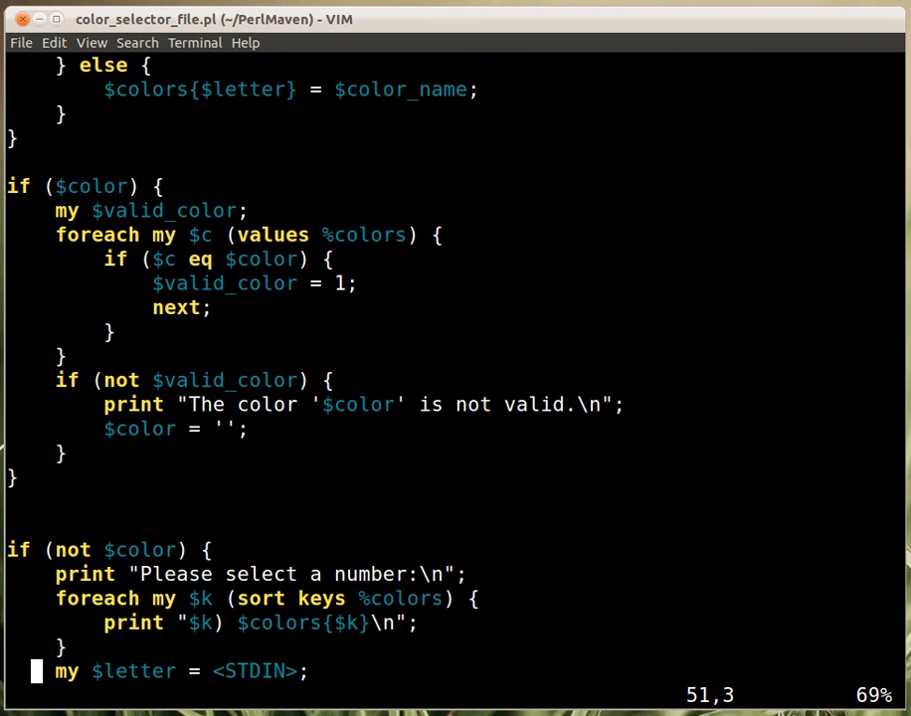
scroll(down, 3)
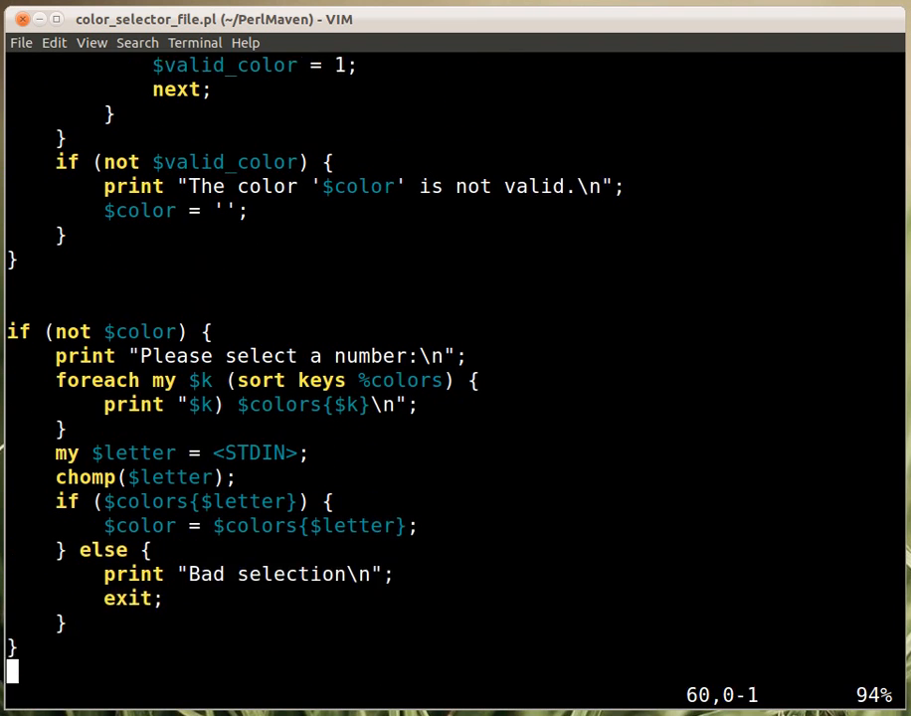
scroll(down, 3)
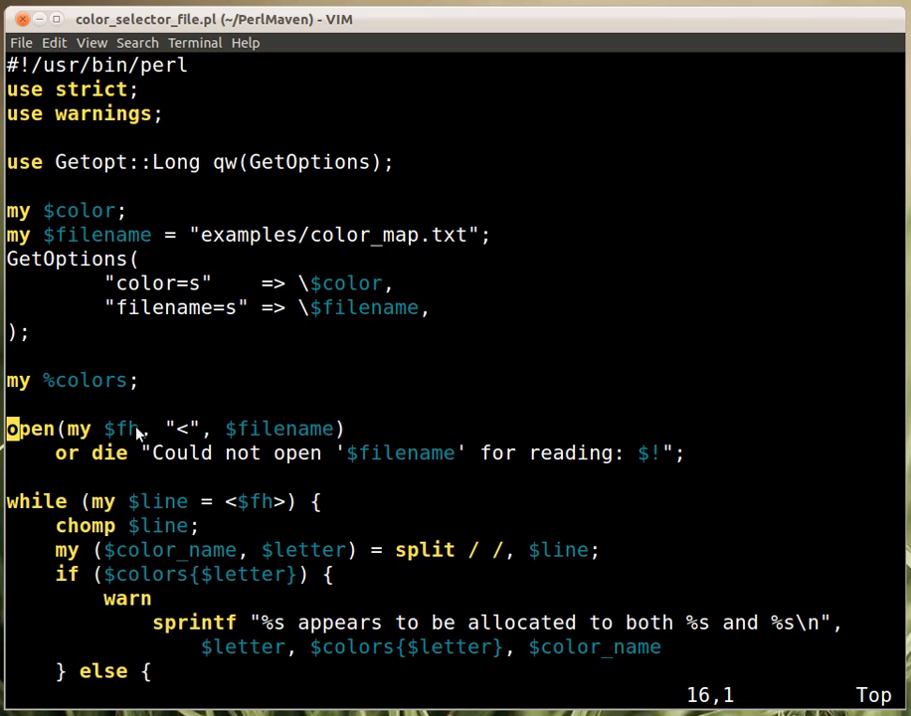
mouse_move(89, 468)
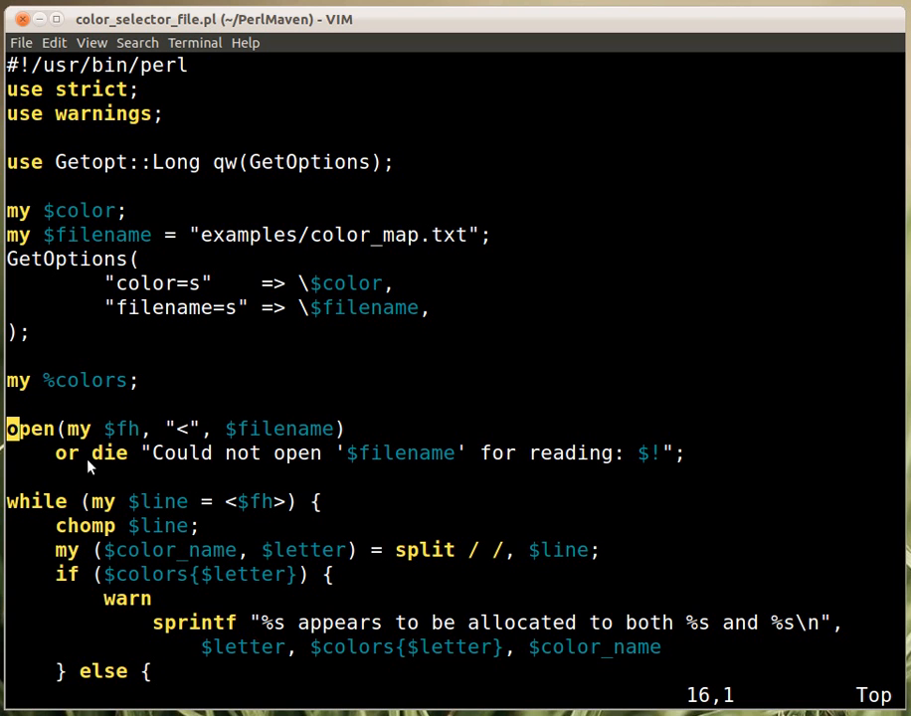
mouse_move(274, 454)
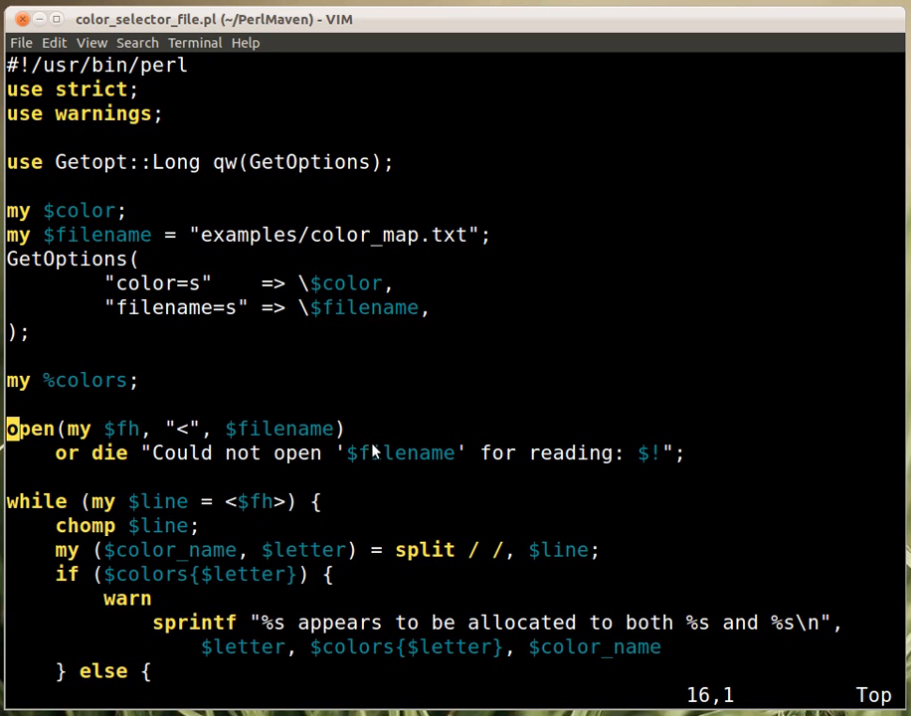
mouse_move(283, 476)
text(:e c)
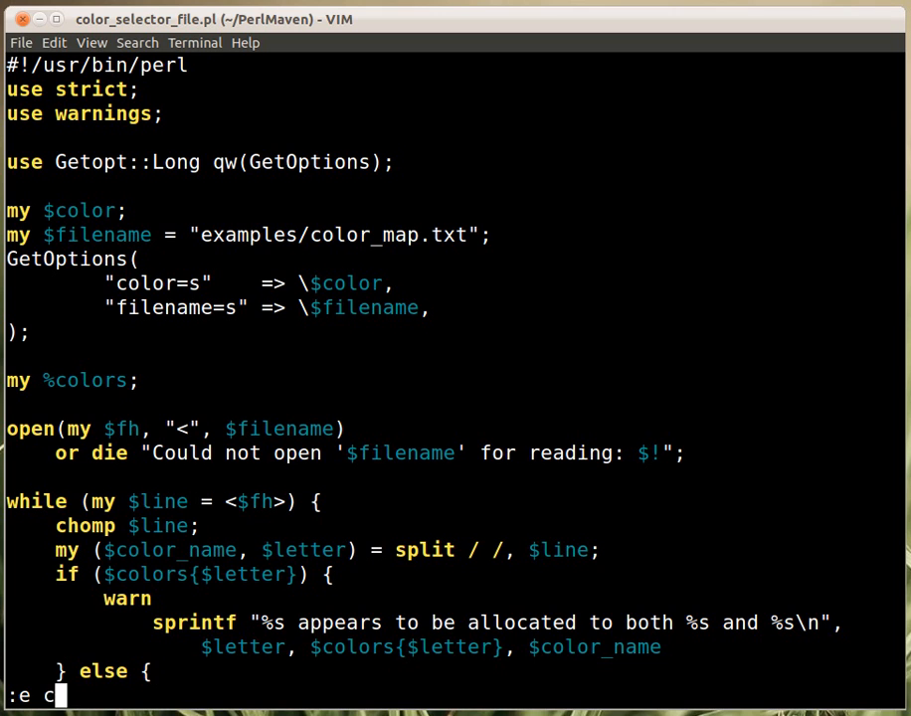
Reload color_selector_file.pl from disk with :e.
key(Return)
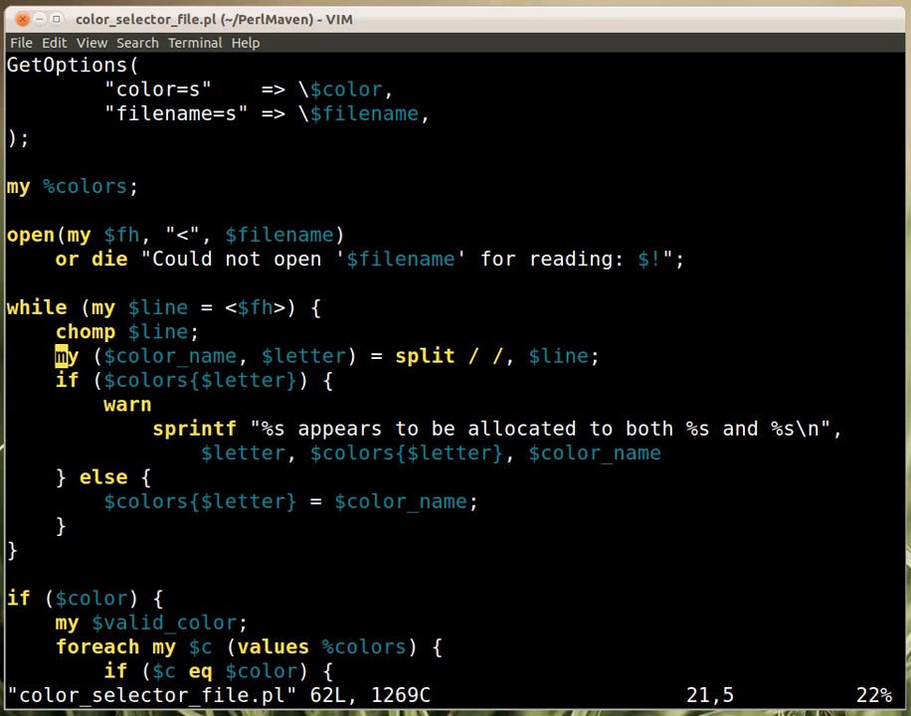
mouse_move(143, 323)
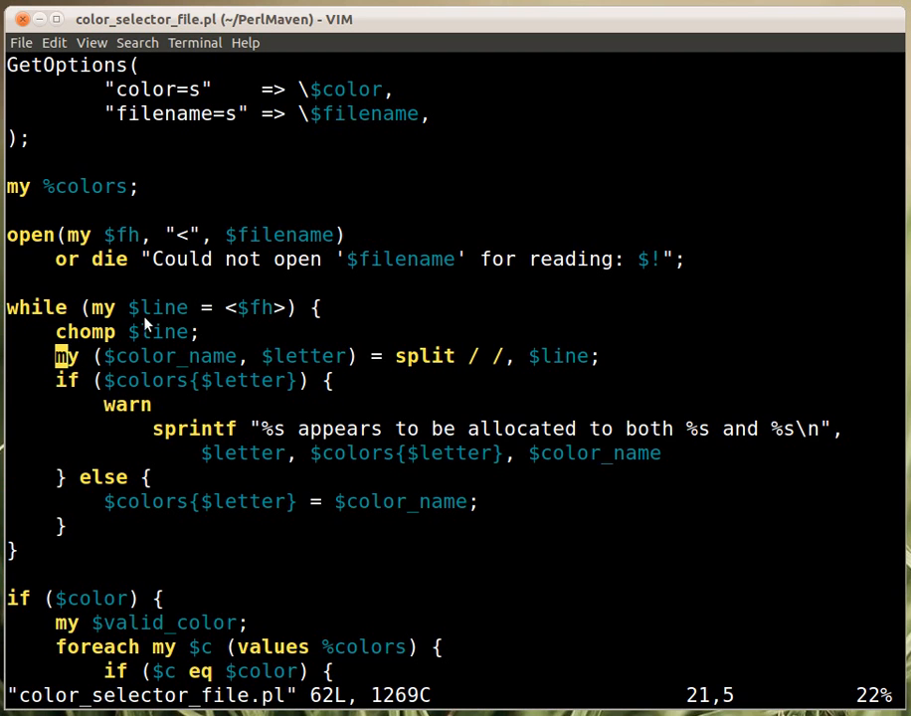
mouse_move(462, 374)
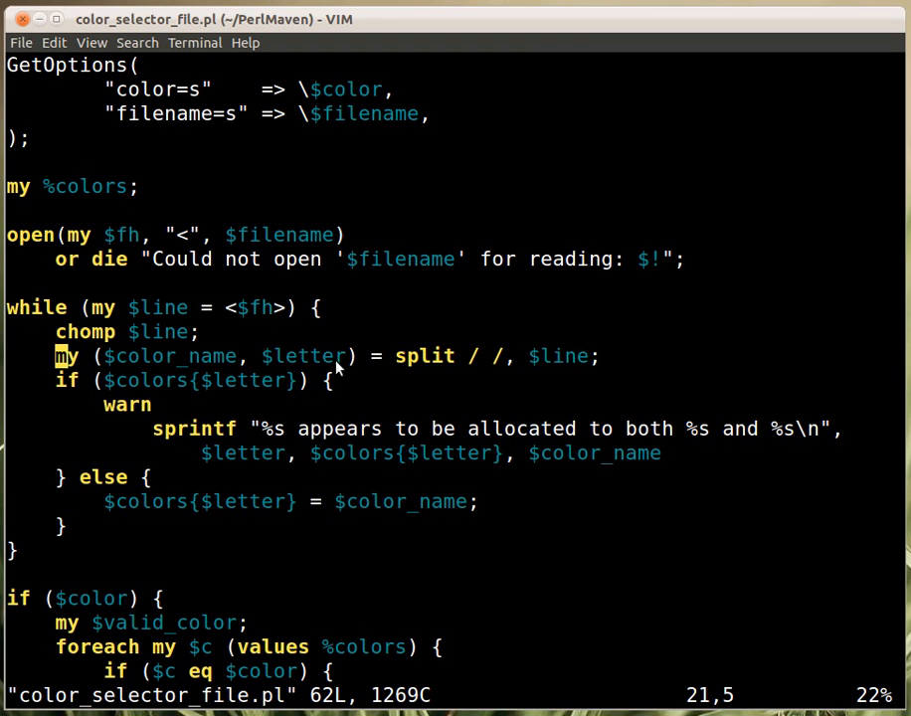
mouse_move(189, 388)
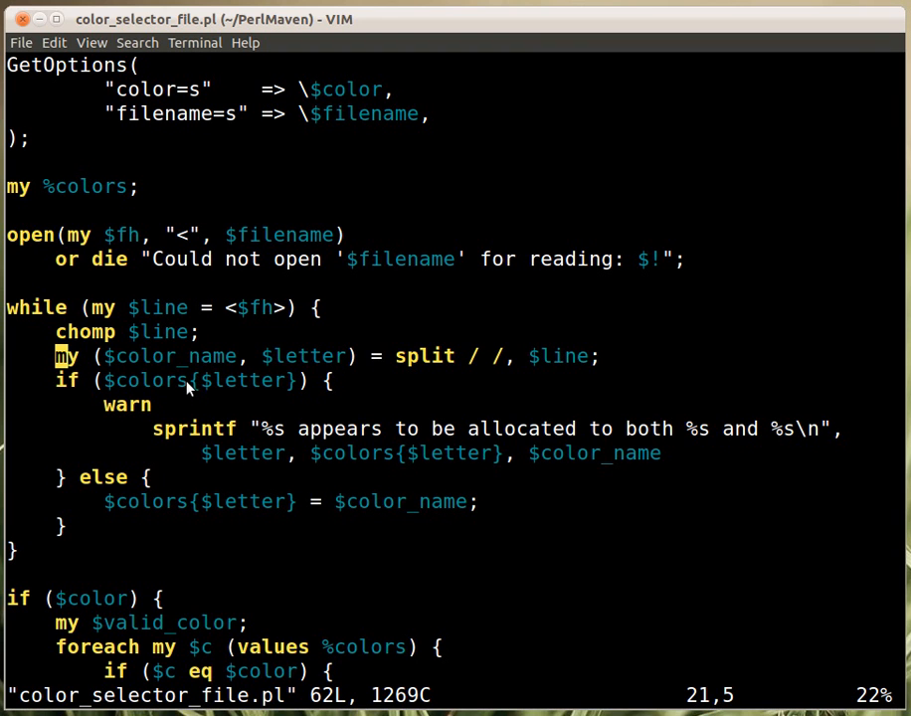
mouse_move(279, 398)
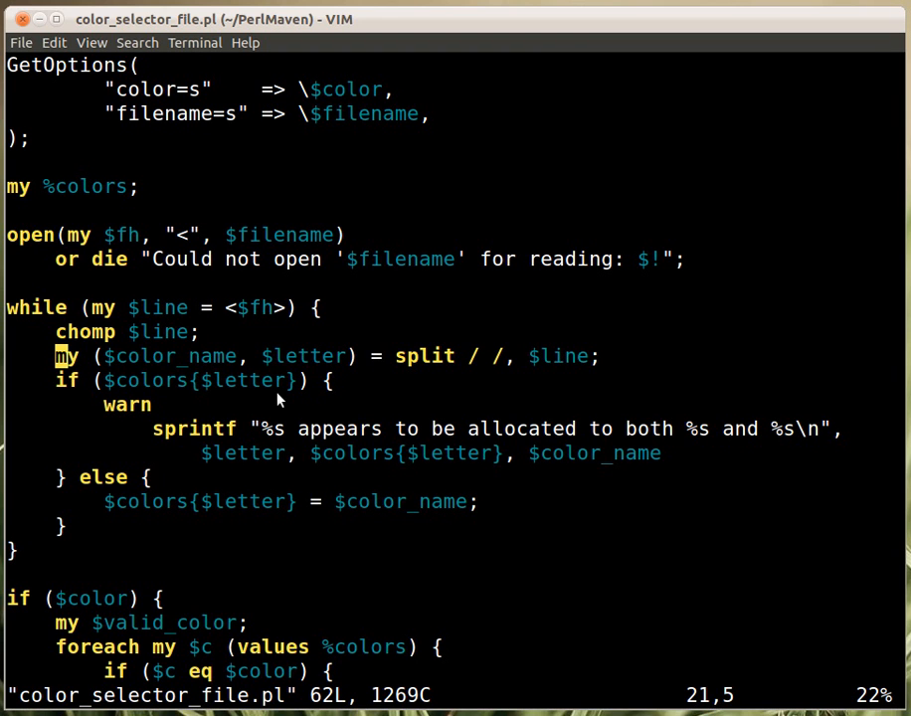
mouse_move(256, 398)
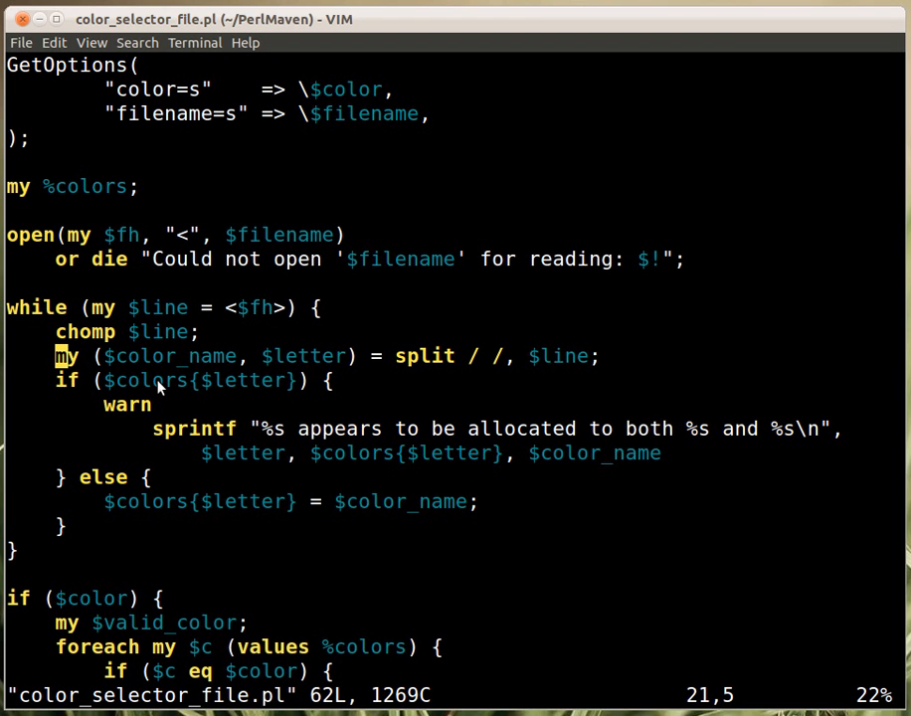
mouse_move(119, 513)
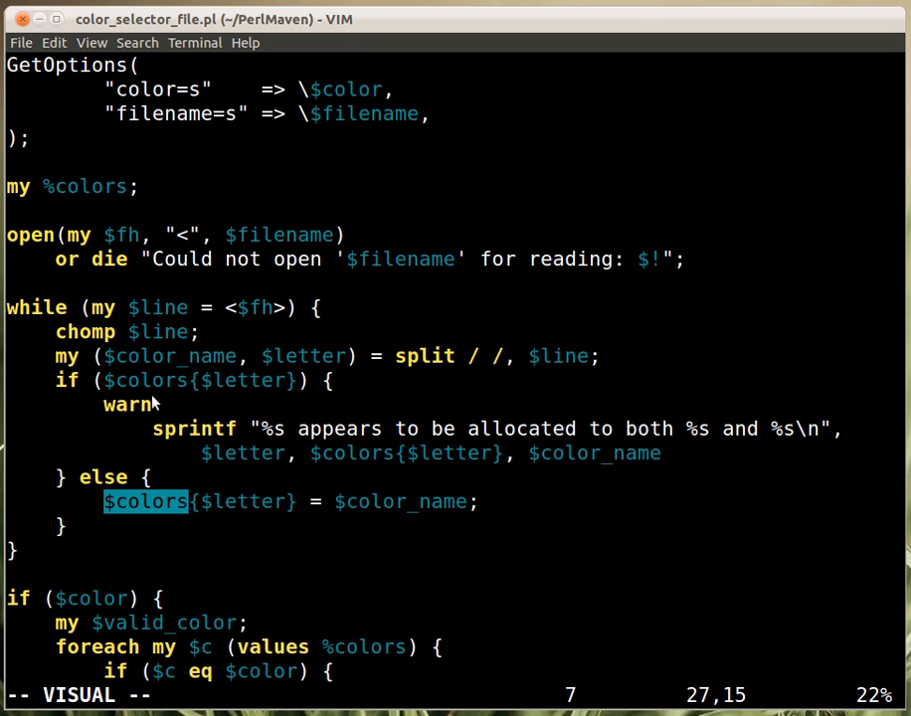
mouse_move(168, 398)
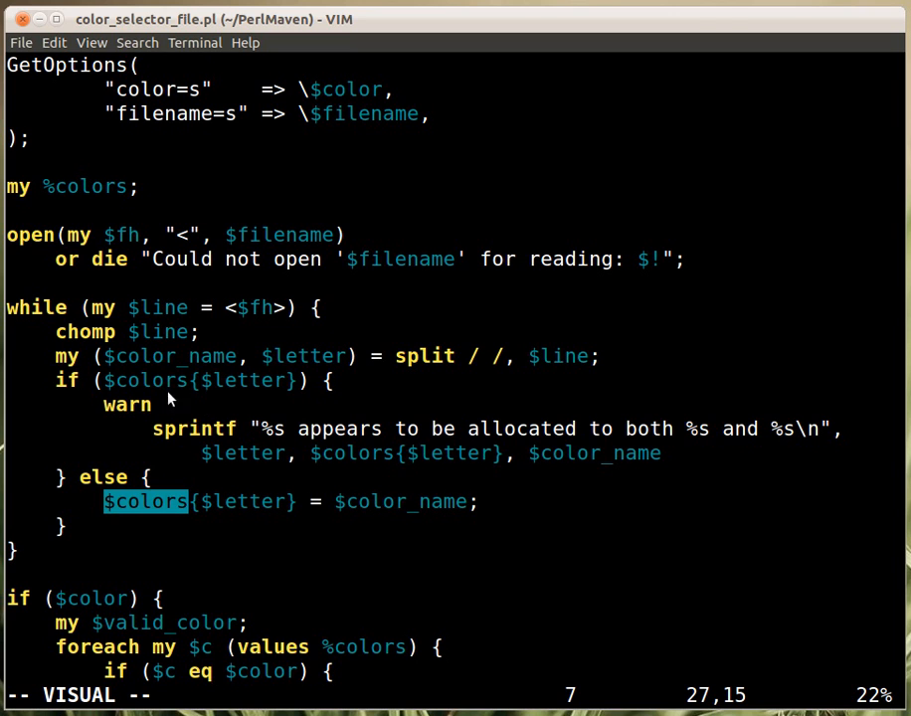
mouse_move(342, 374)
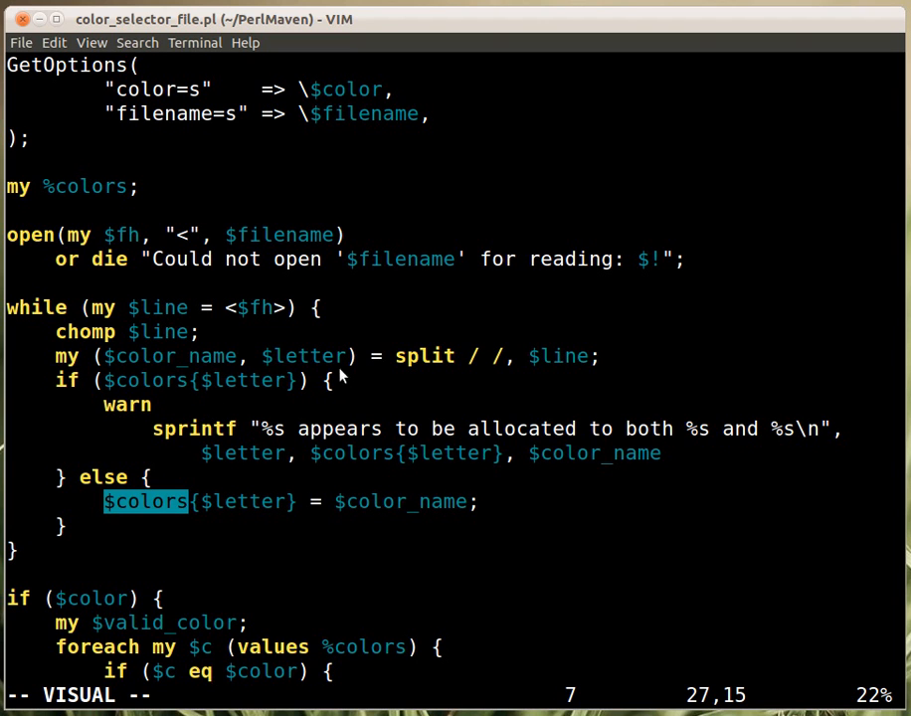
mouse_move(286, 402)
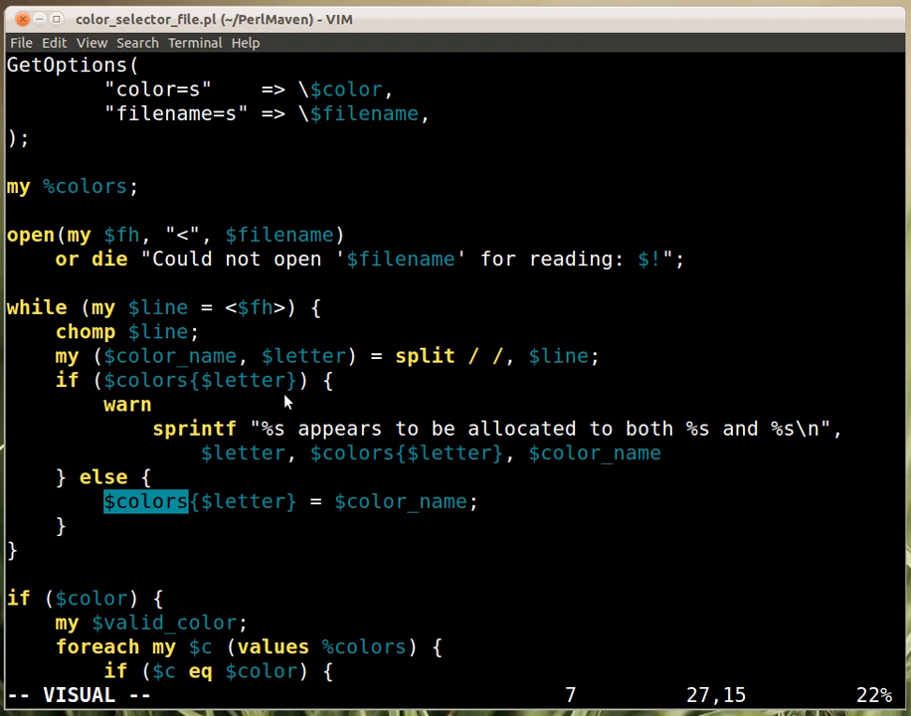
mouse_move(211, 406)
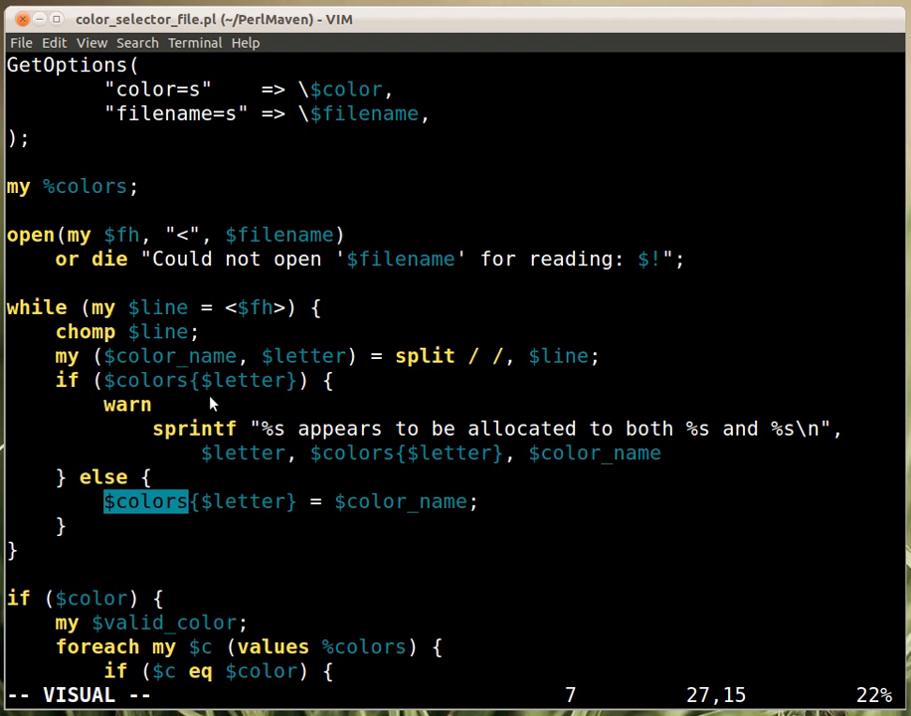
mouse_move(227, 404)
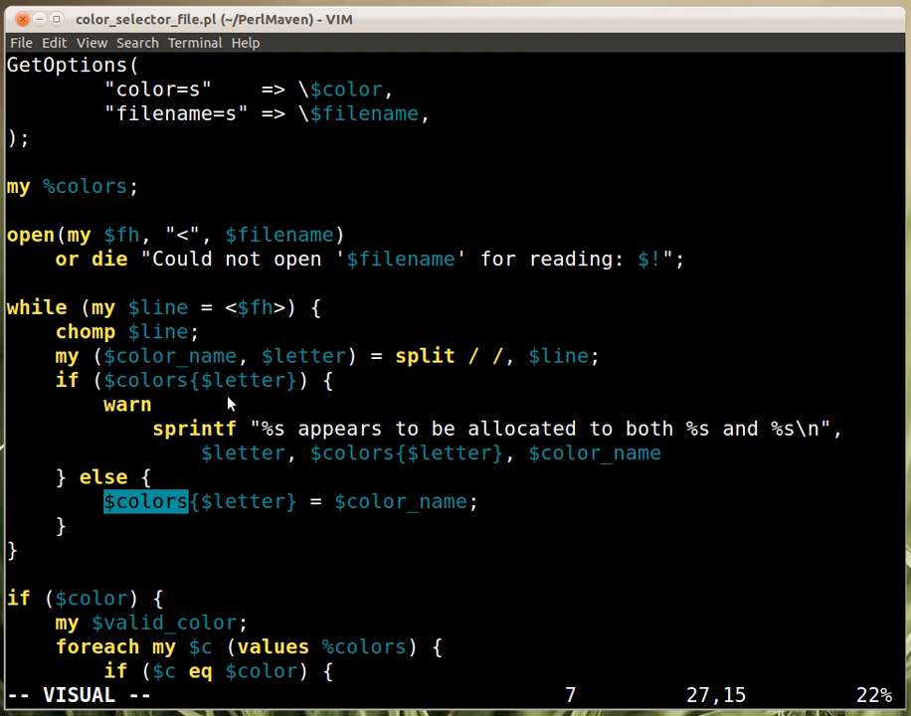
mouse_move(215, 359)
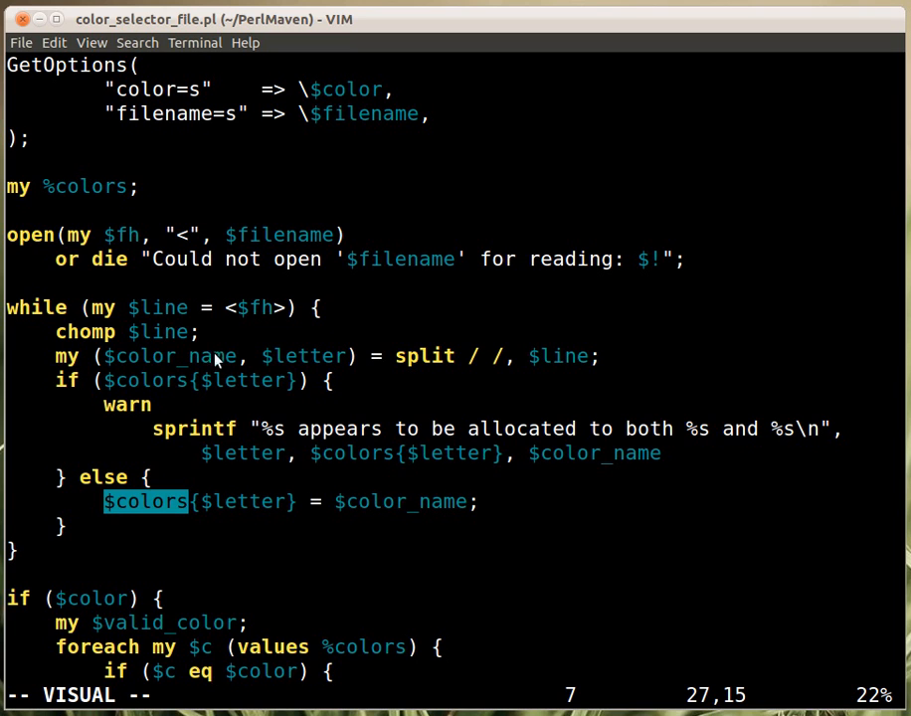
mouse_move(269, 402)
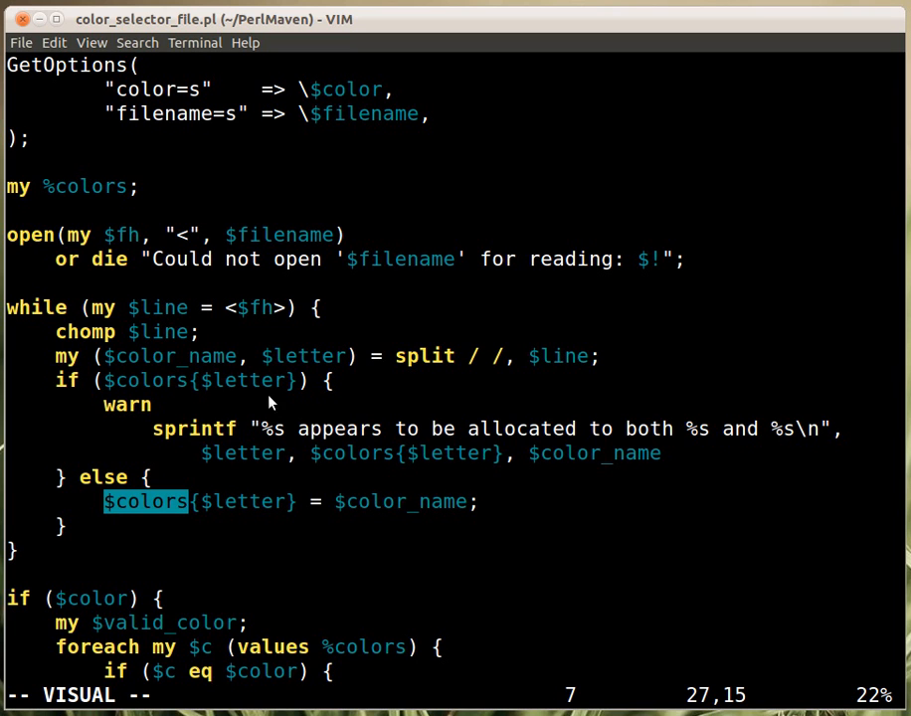
mouse_move(169, 394)
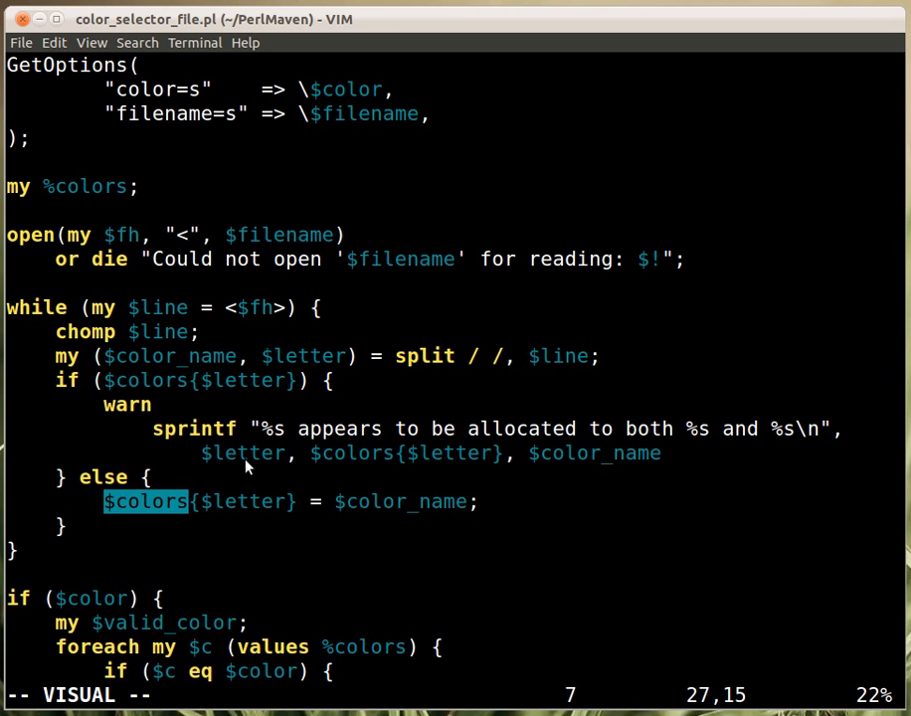
mouse_move(167, 428)
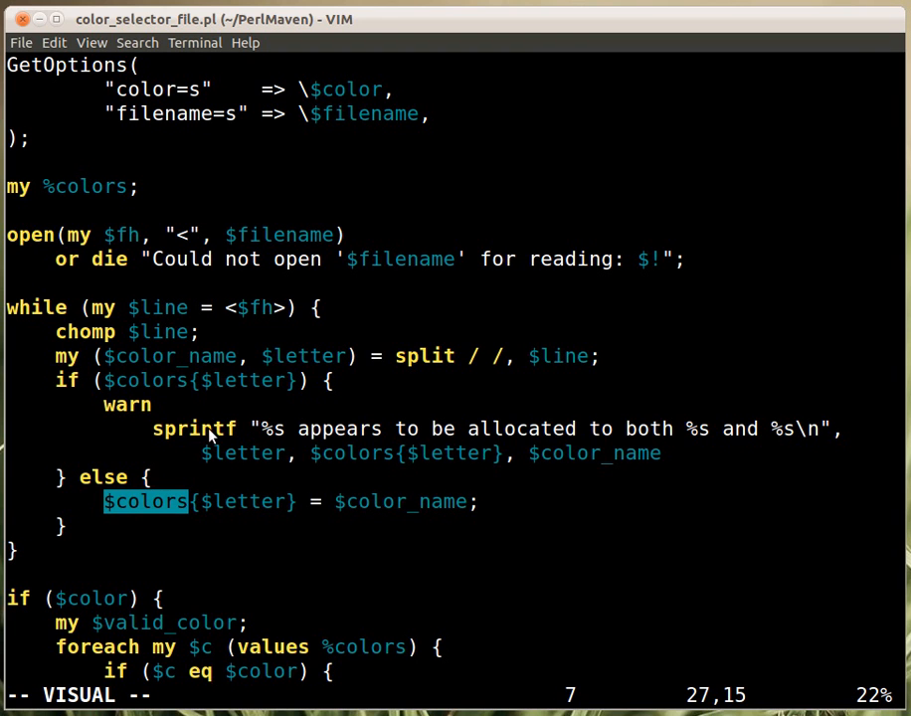
mouse_move(171, 525)
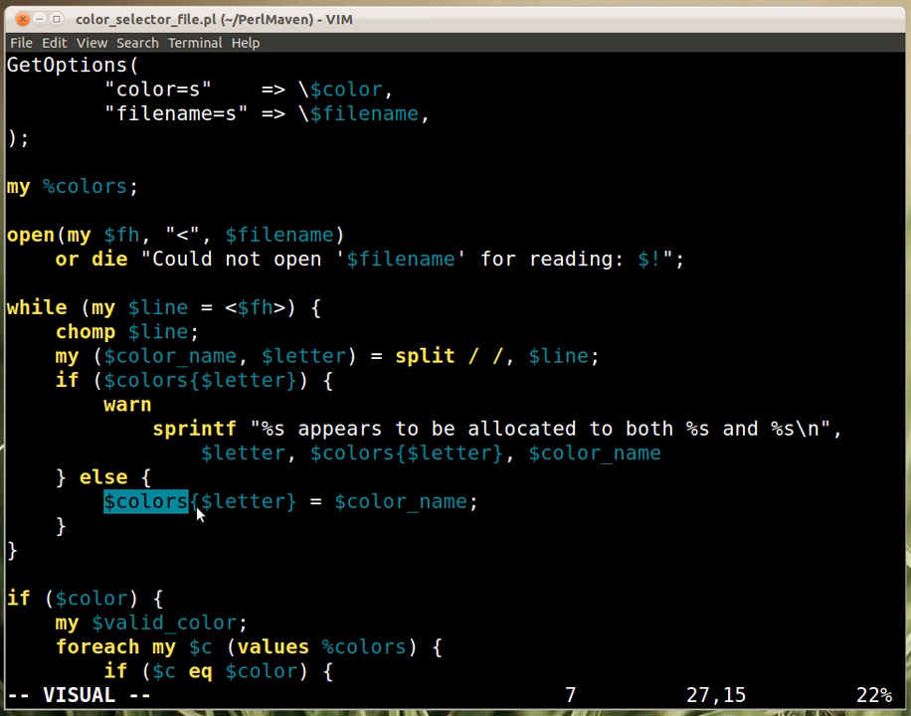
mouse_move(228, 488)
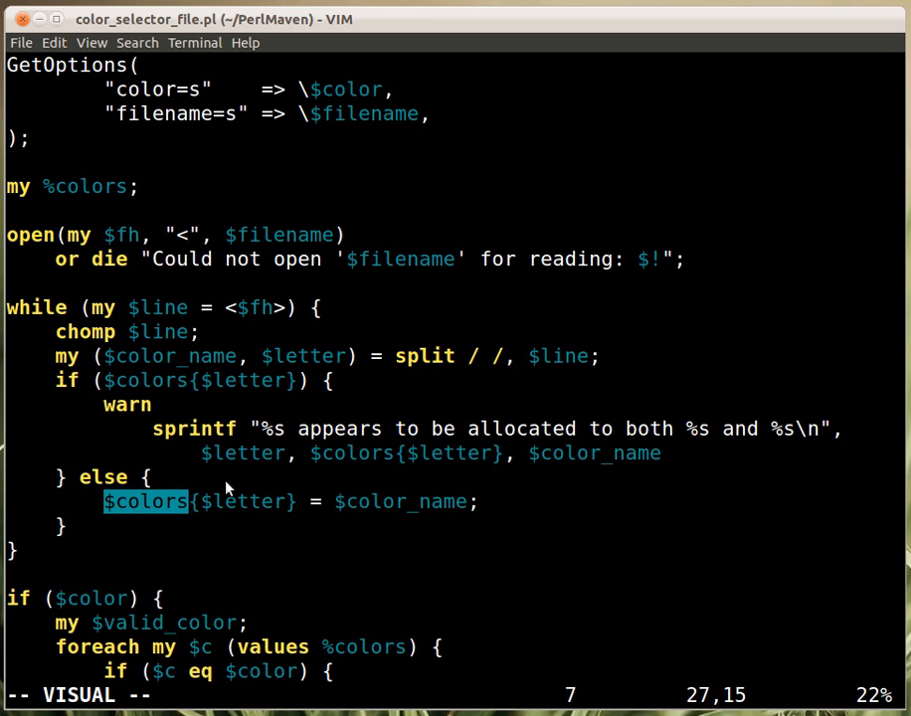
mouse_move(147, 440)
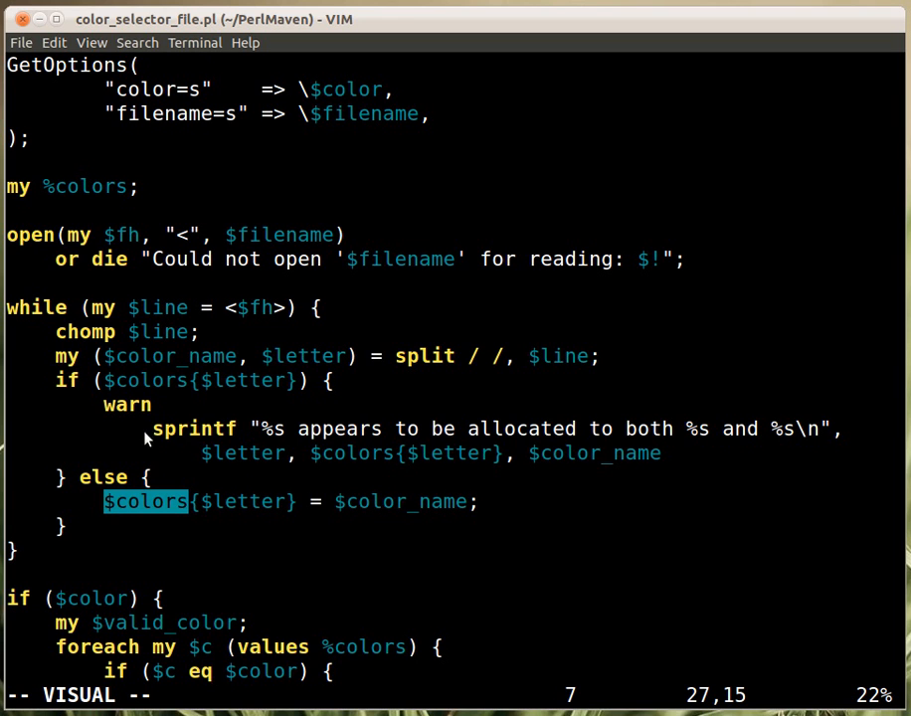
mouse_move(374, 473)
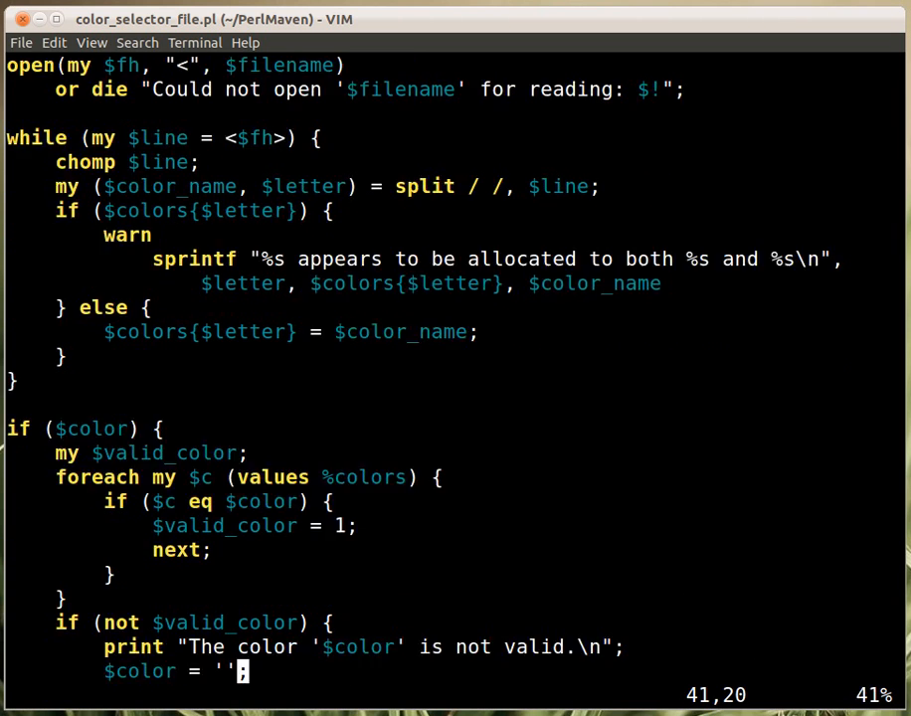
scroll(down, 3)
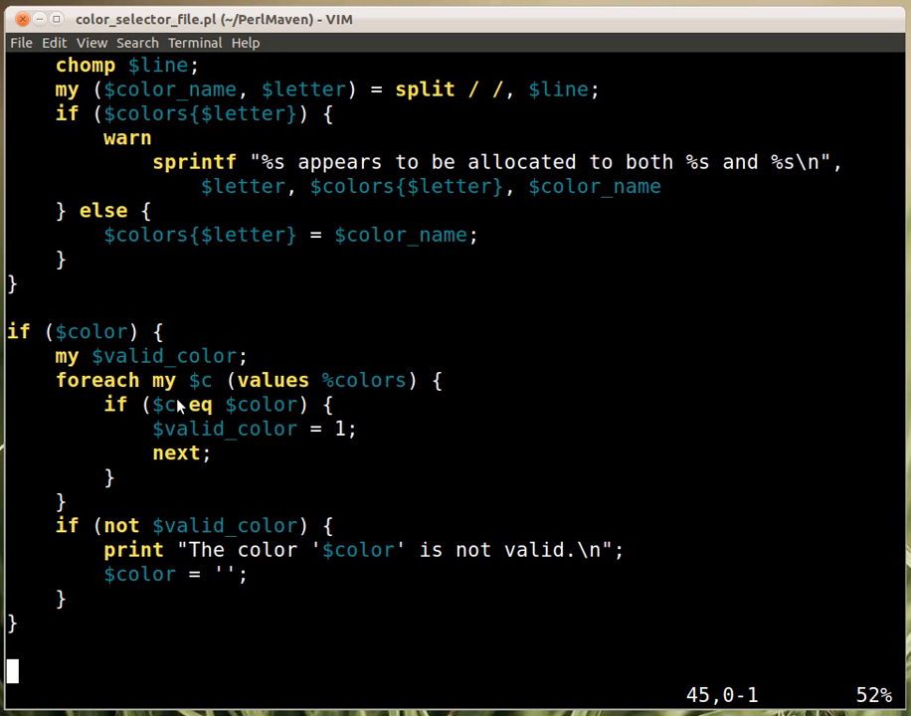
mouse_move(386, 386)
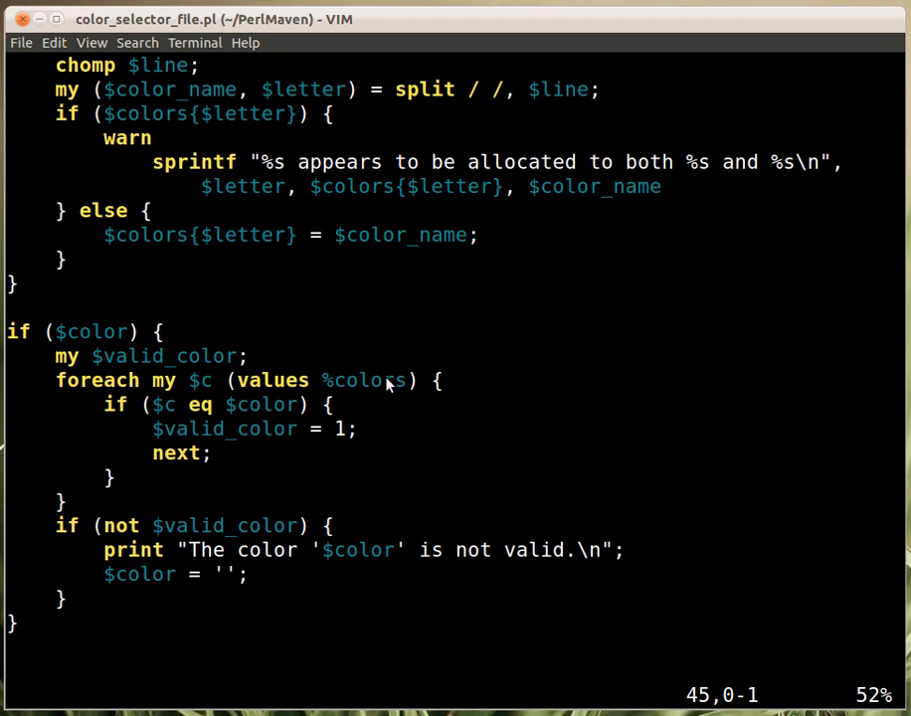
mouse_move(275, 390)
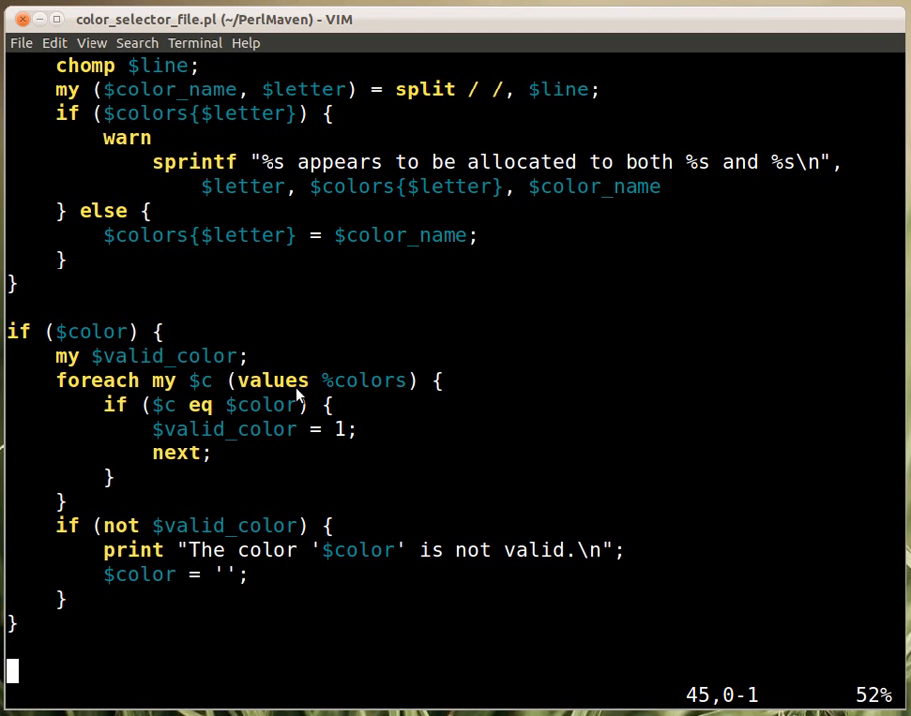
mouse_move(378, 402)
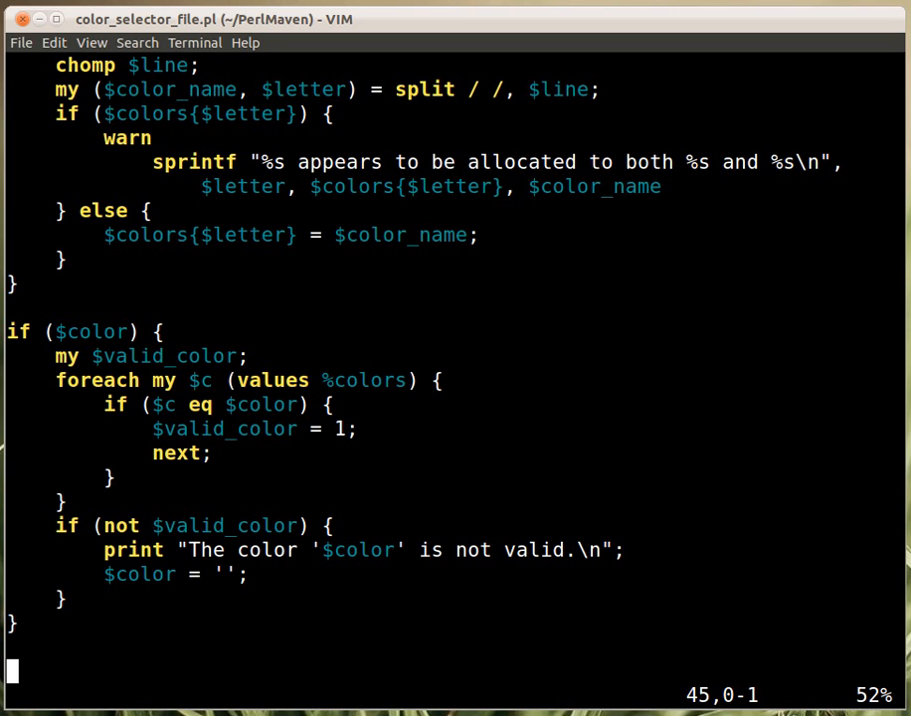
mouse_move(169, 446)
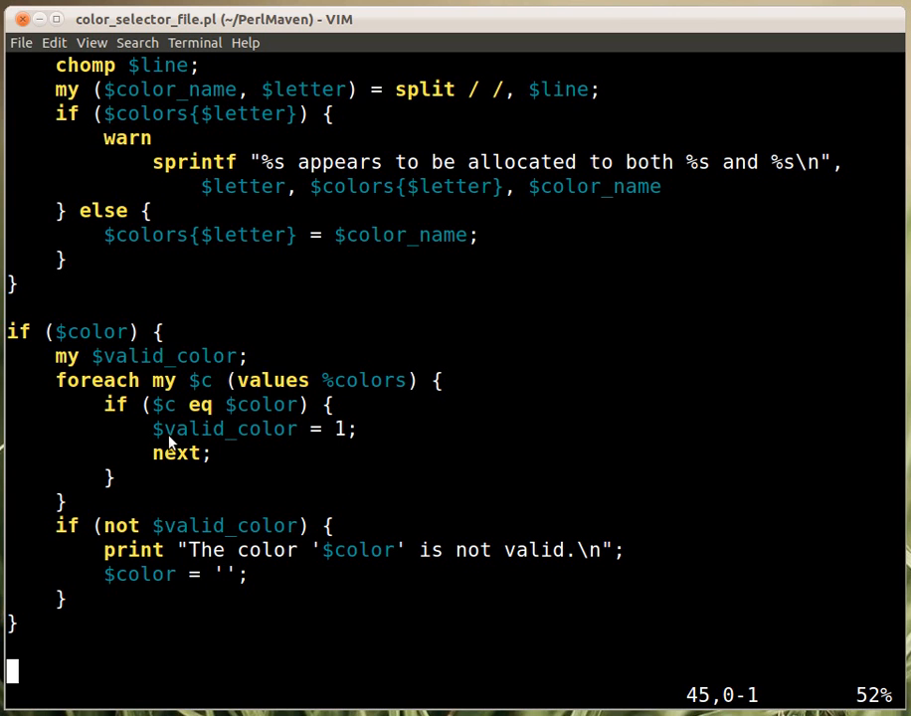
mouse_move(203, 396)
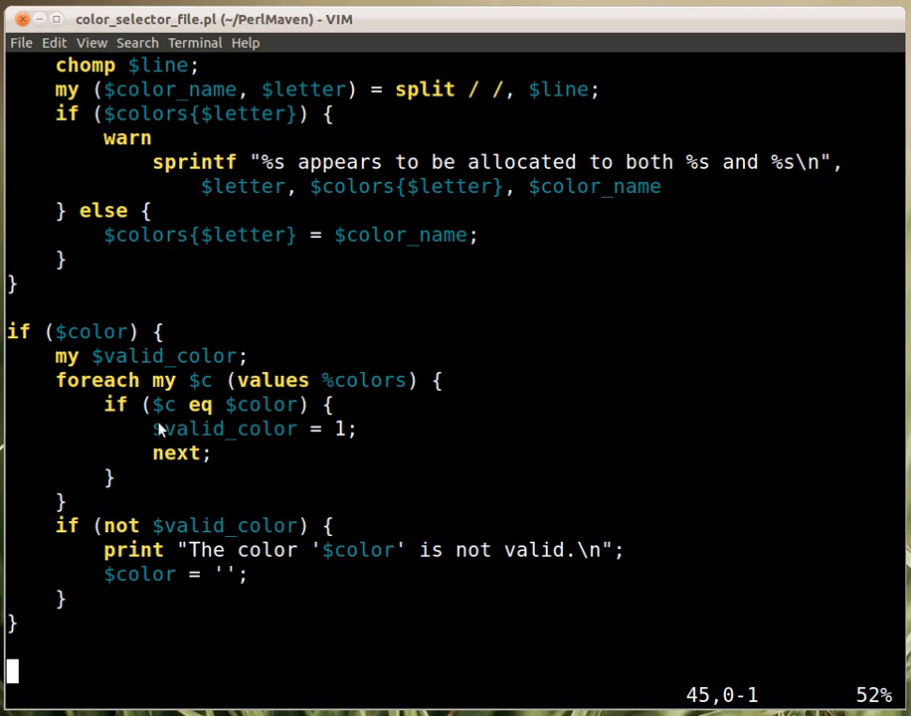
mouse_move(289, 416)
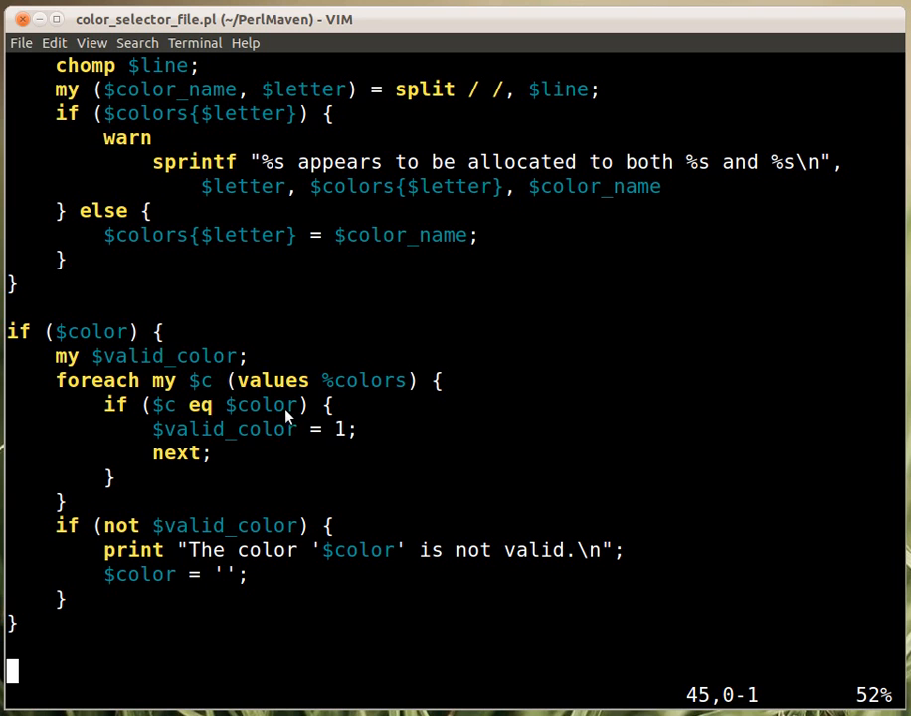
mouse_move(298, 433)
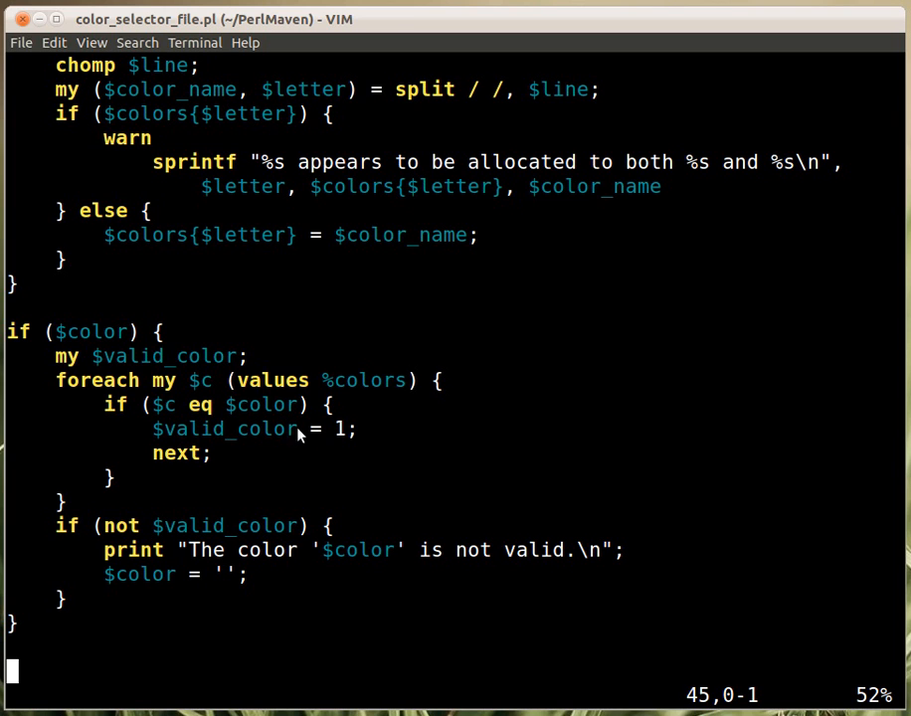
mouse_move(268, 442)
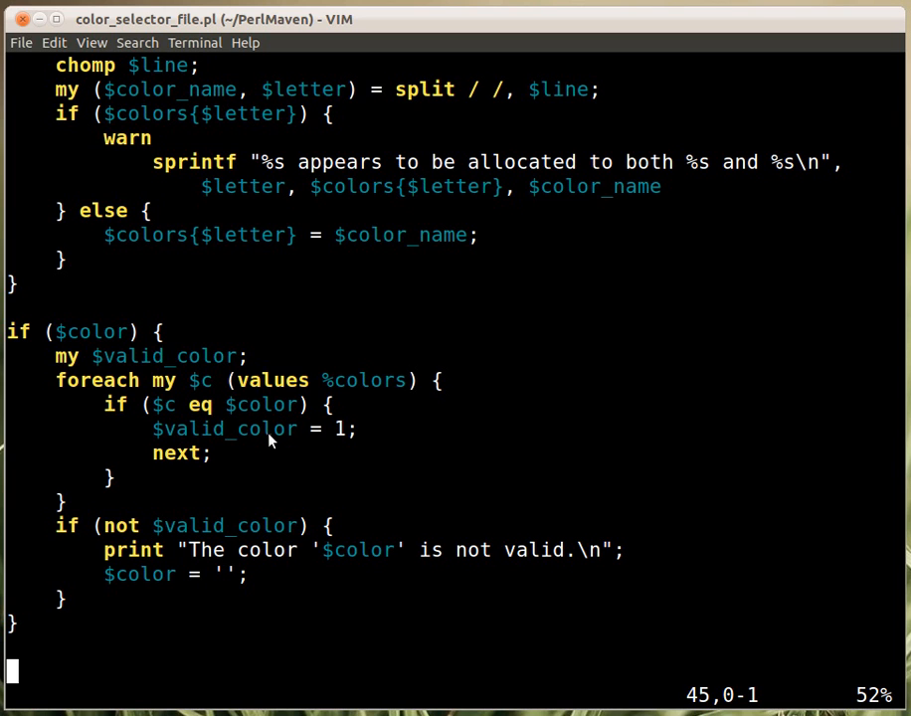
mouse_move(322, 450)
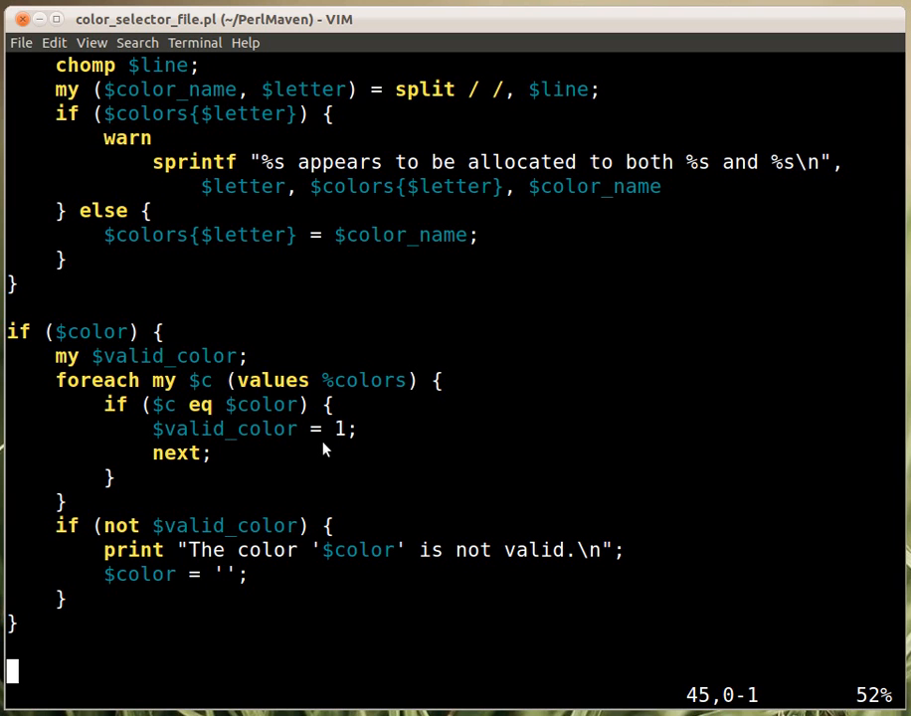
mouse_move(265, 496)
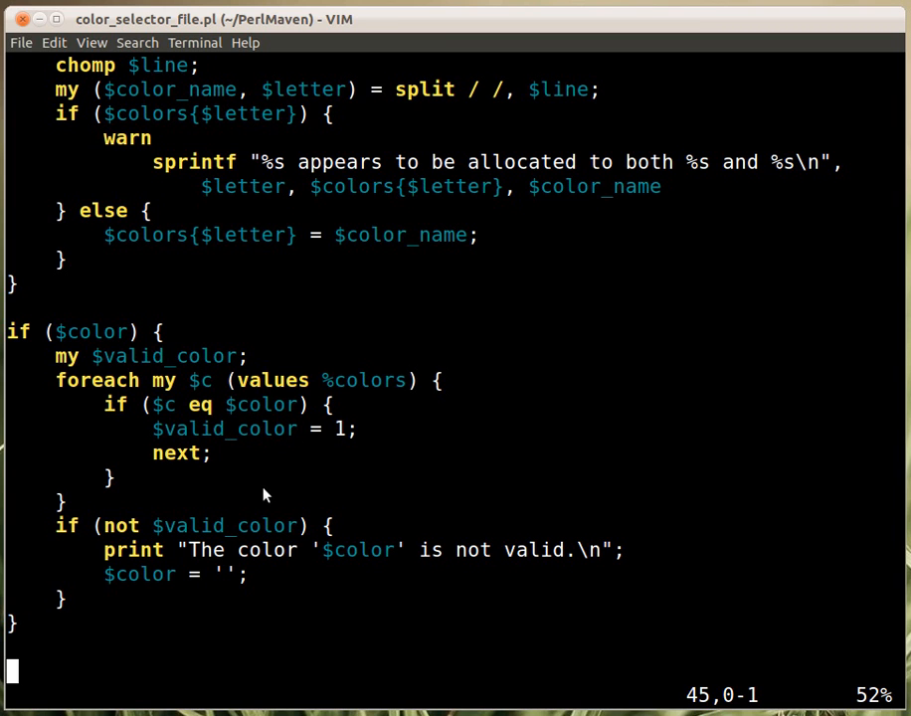
mouse_move(189, 372)
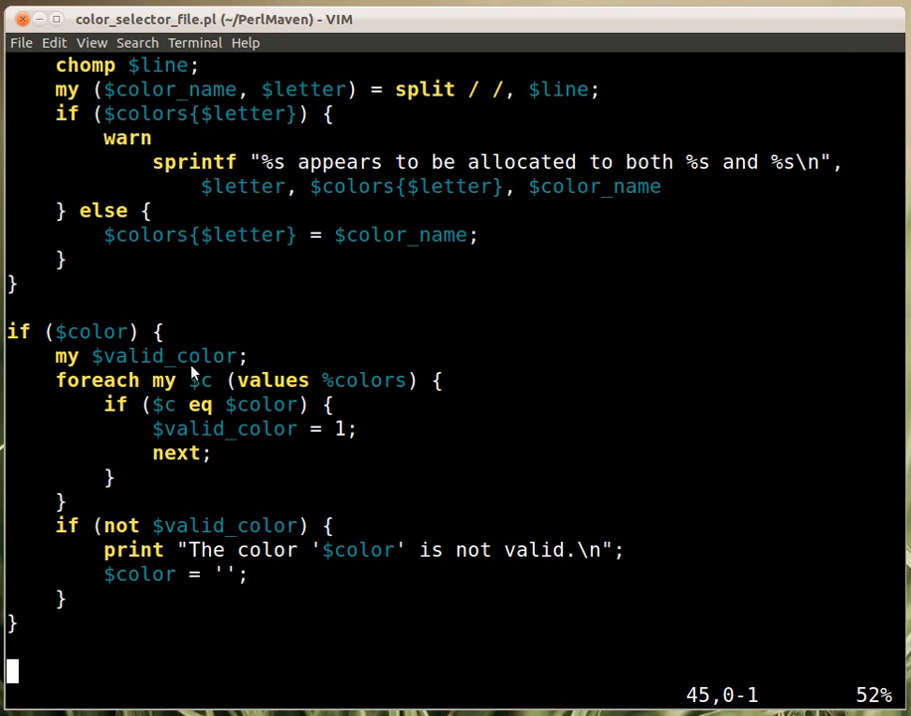
mouse_move(8, 501)
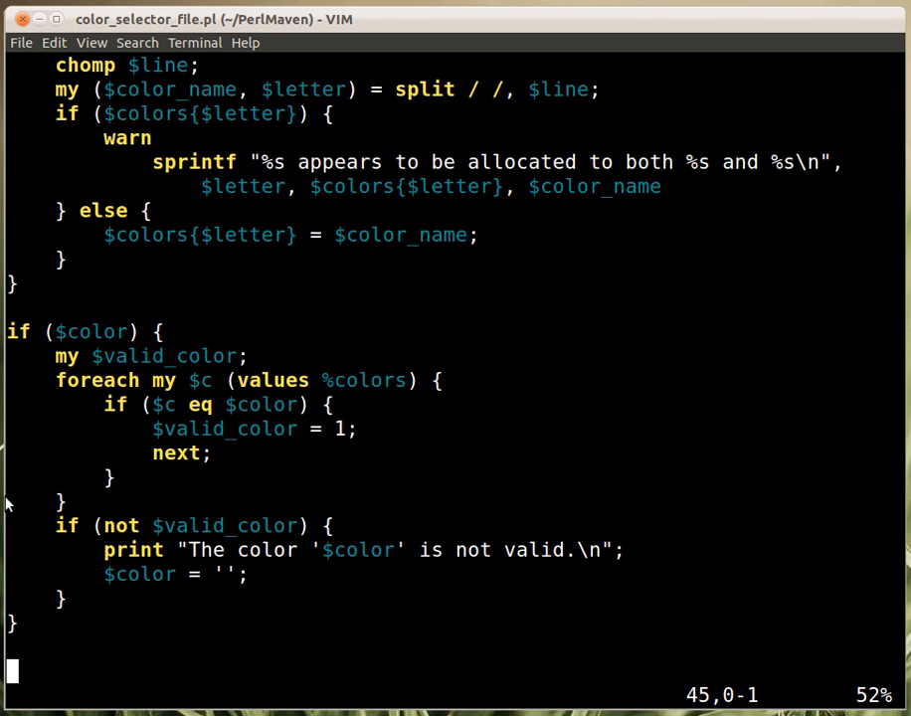
mouse_move(183, 542)
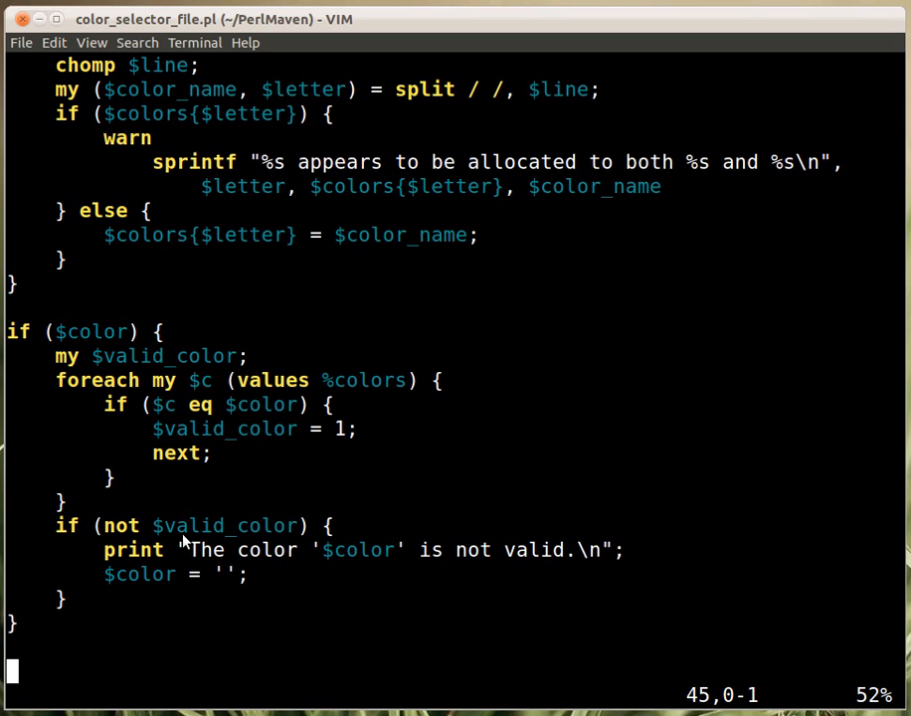
mouse_move(111, 538)
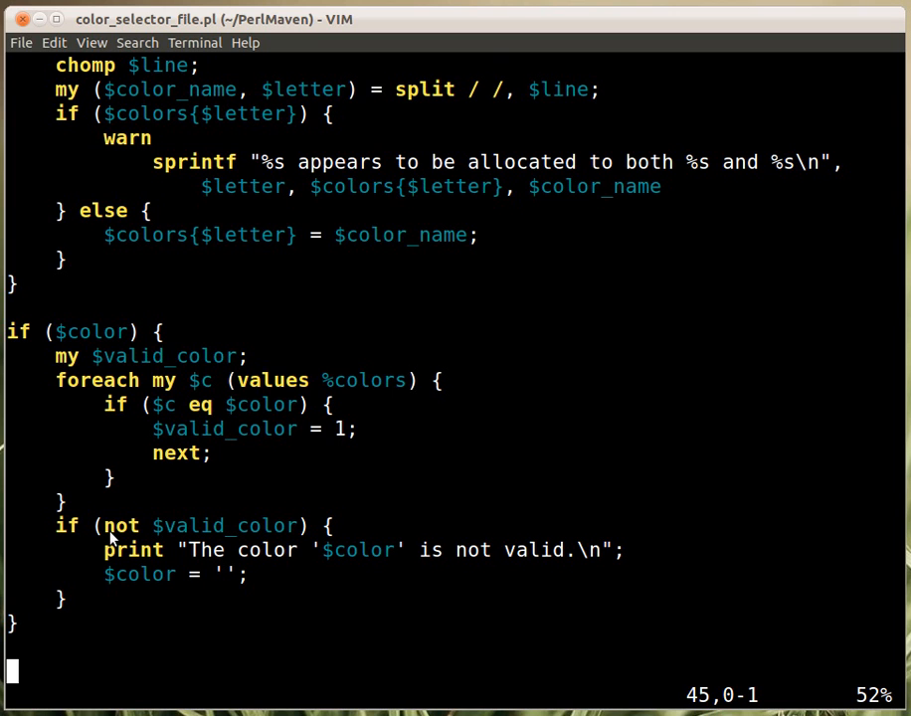
mouse_move(303, 508)
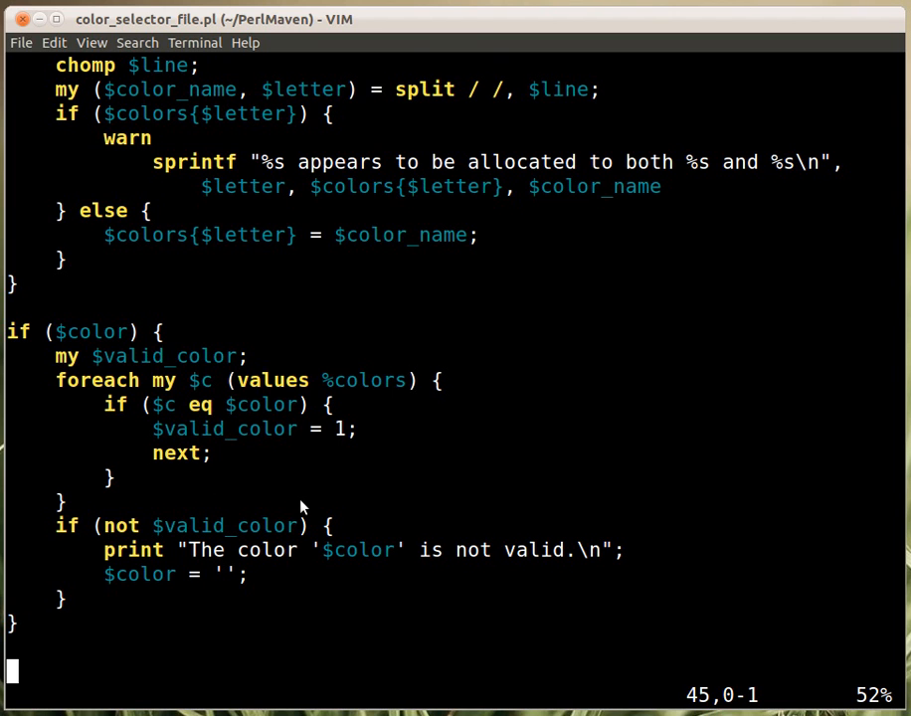
mouse_move(164, 377)
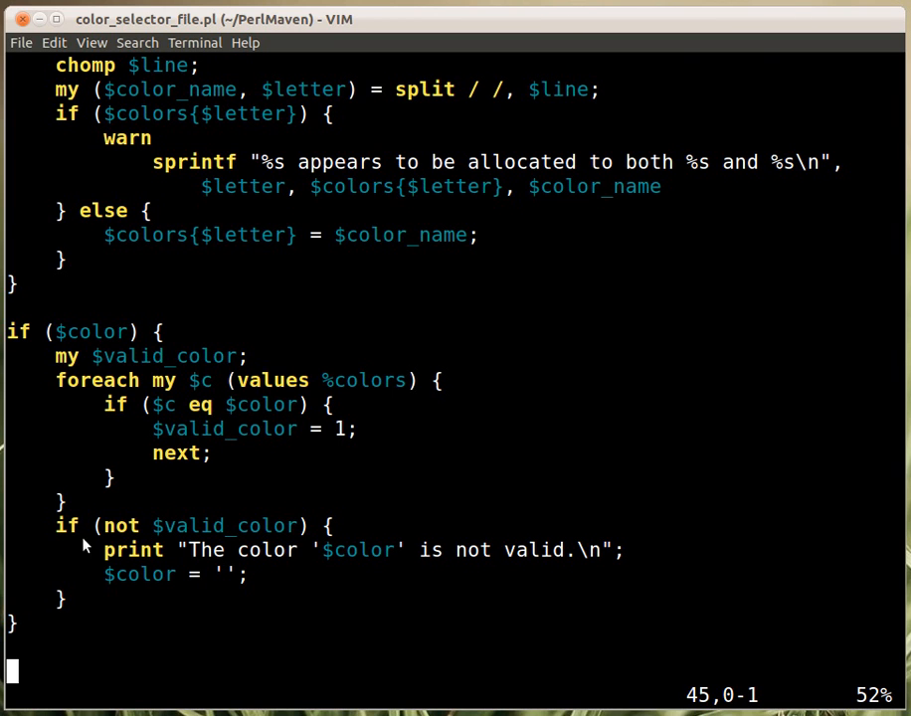
mouse_move(90, 533)
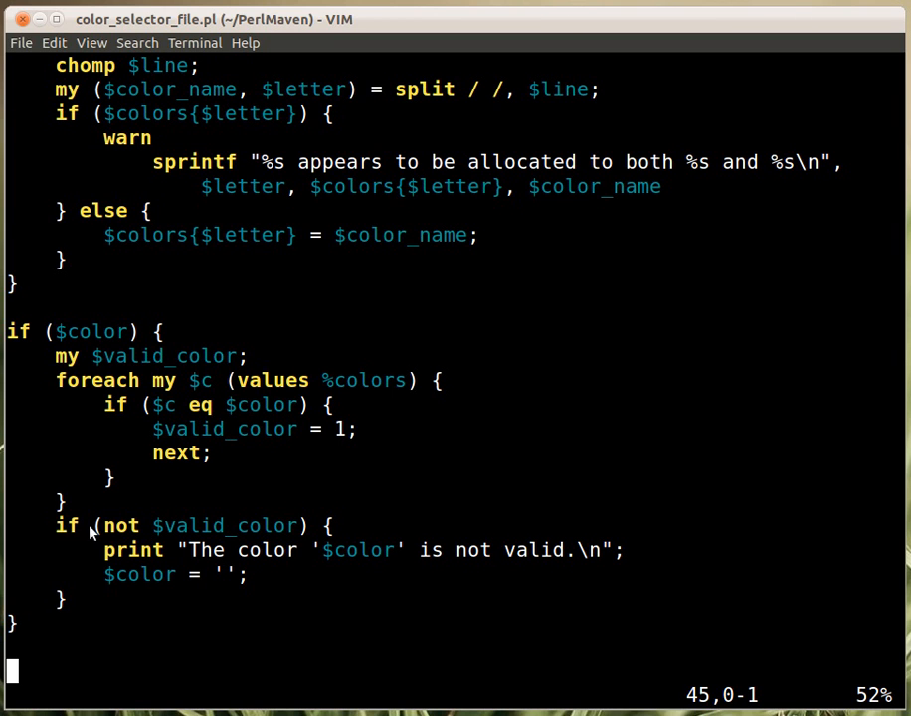
mouse_move(286, 591)
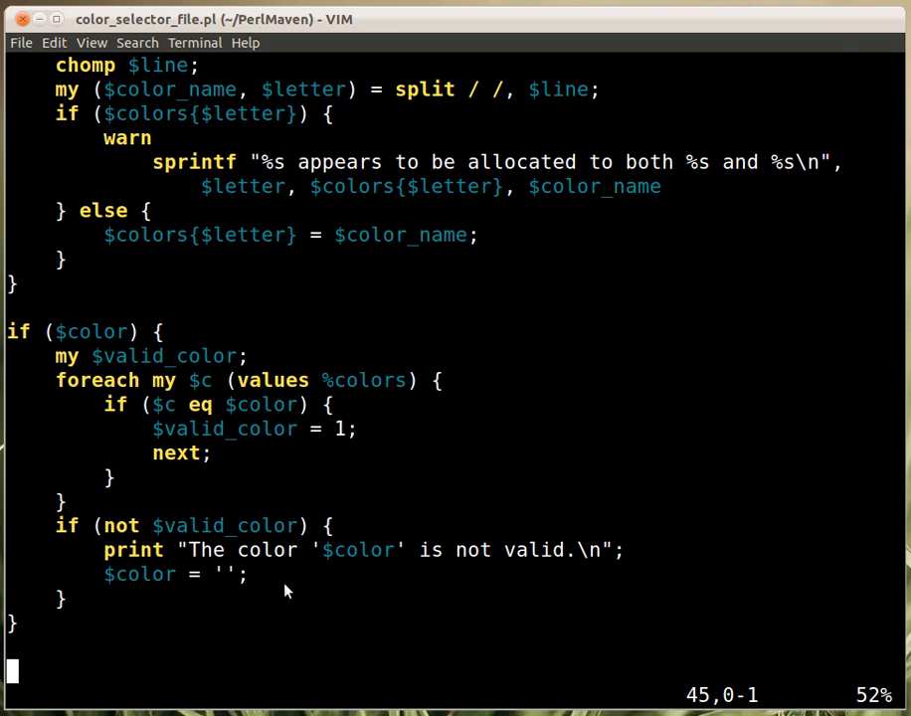
mouse_move(203, 410)
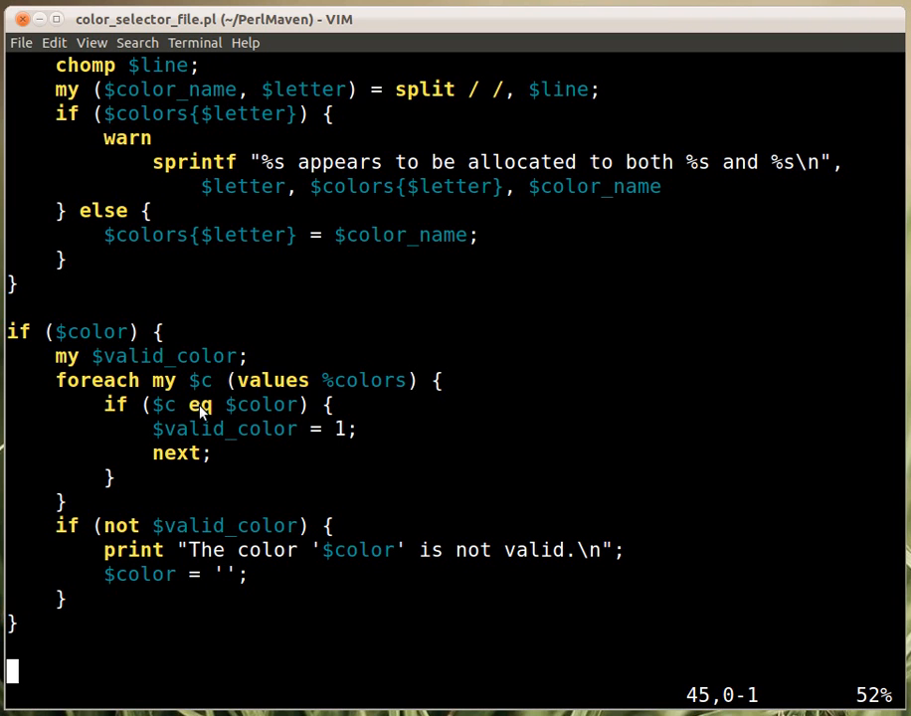
mouse_move(261, 534)
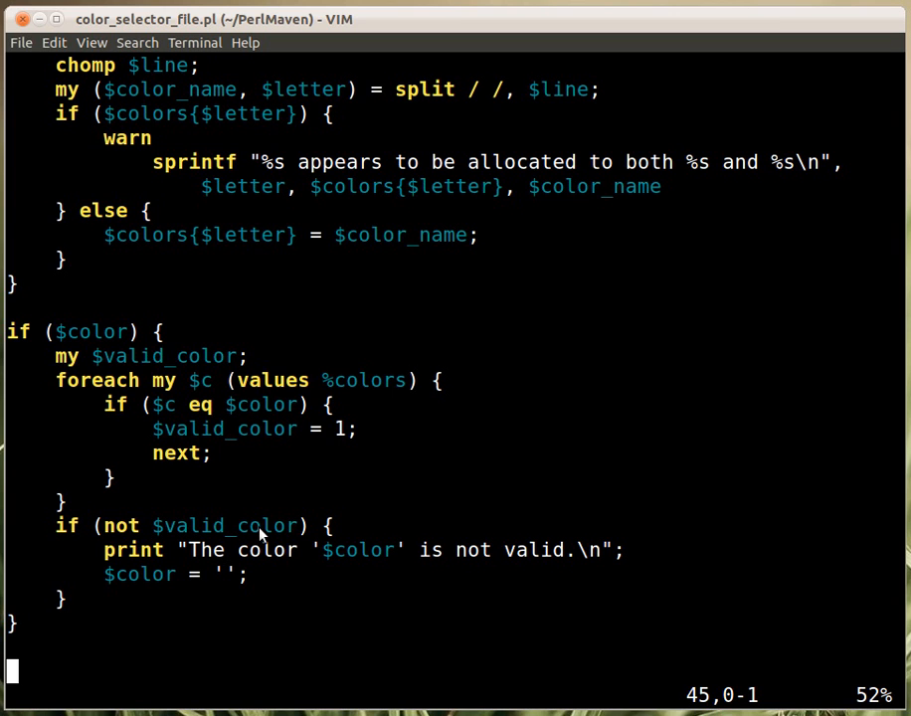
mouse_move(240, 559)
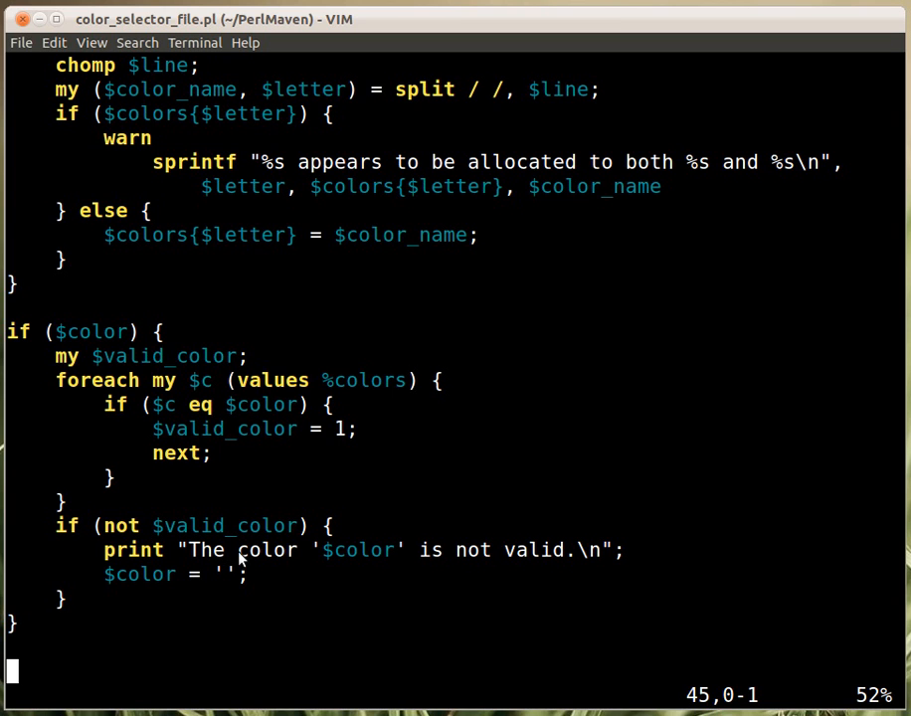
mouse_move(545, 549)
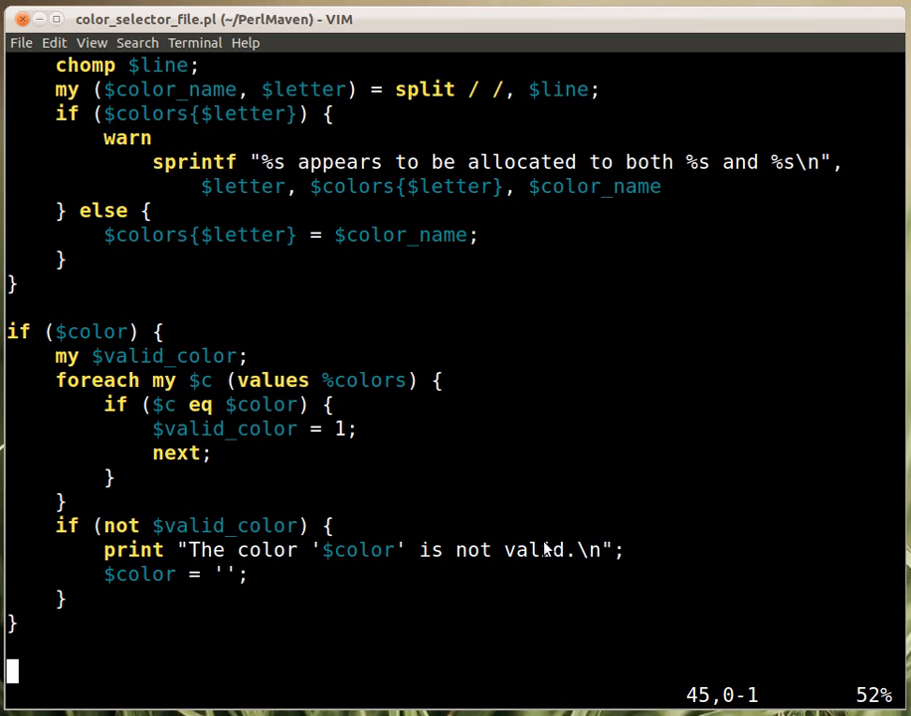
mouse_move(183, 585)
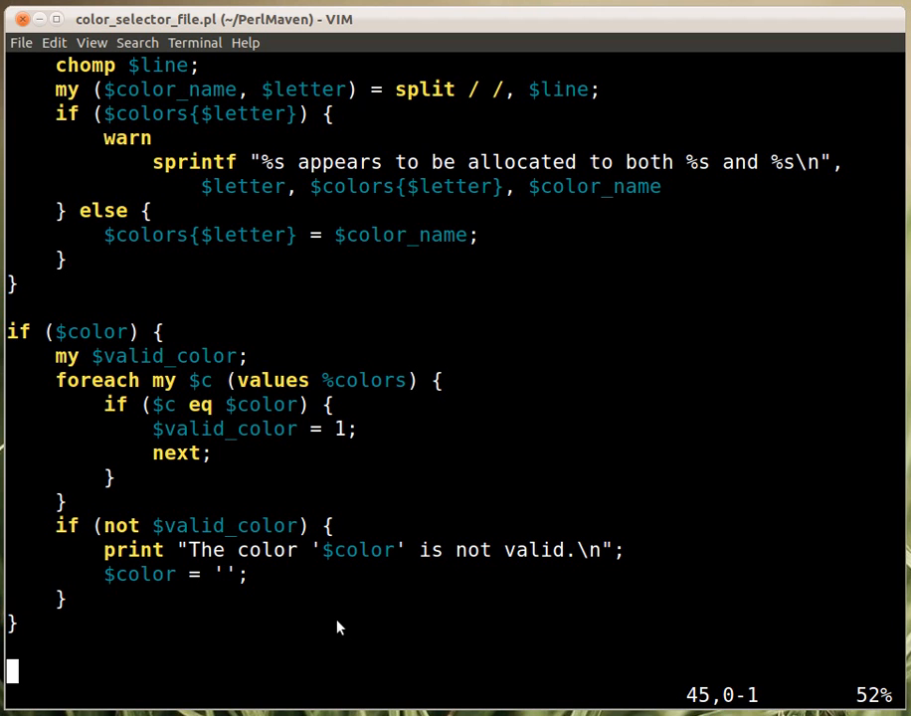
scroll(down, 3)
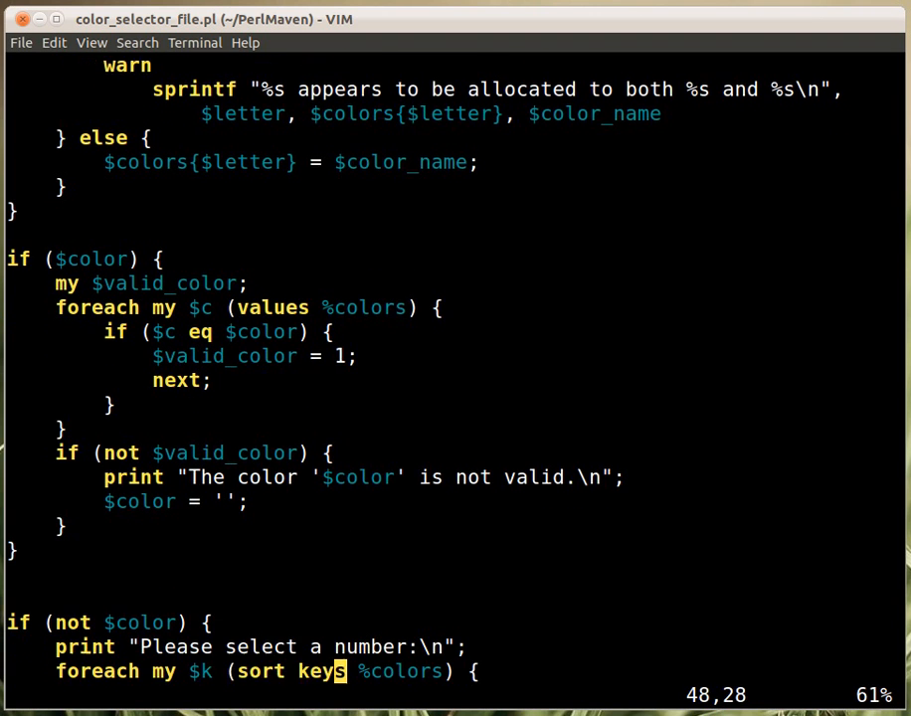
scroll(down, 3)
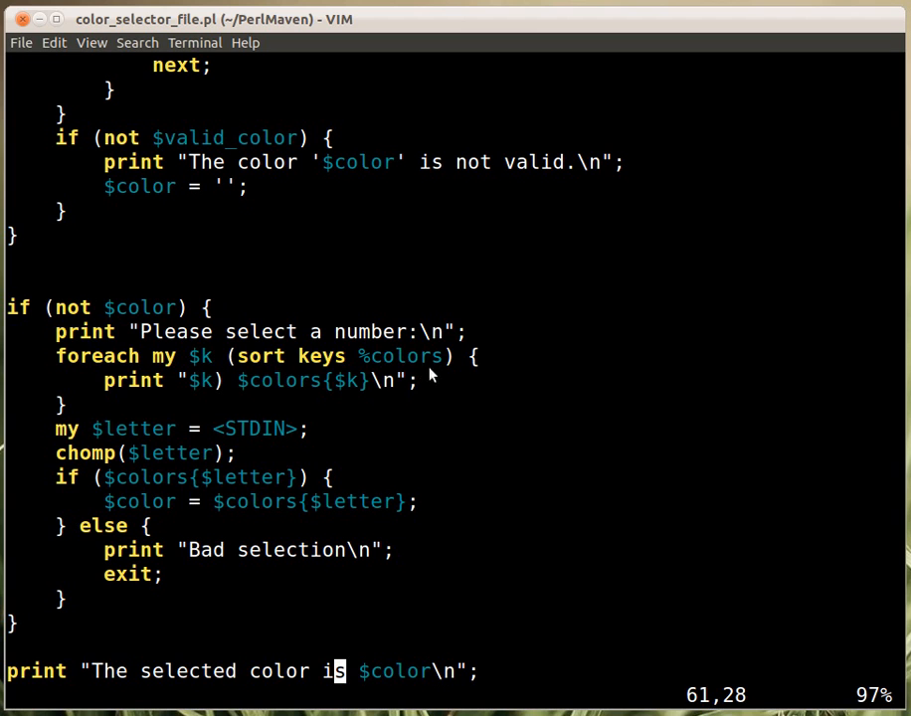
mouse_move(286, 374)
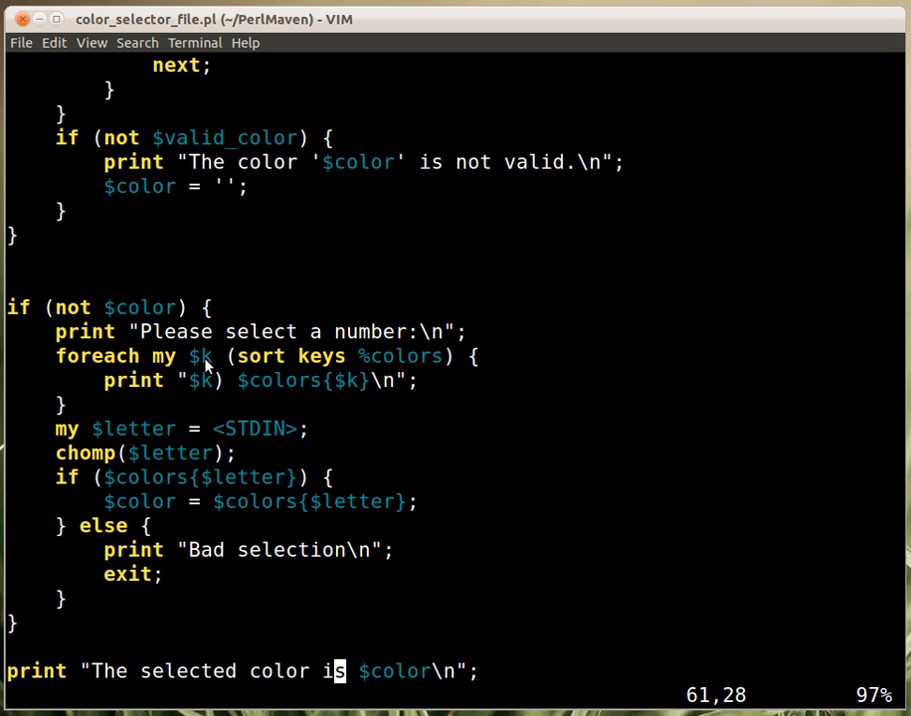
mouse_move(207, 402)
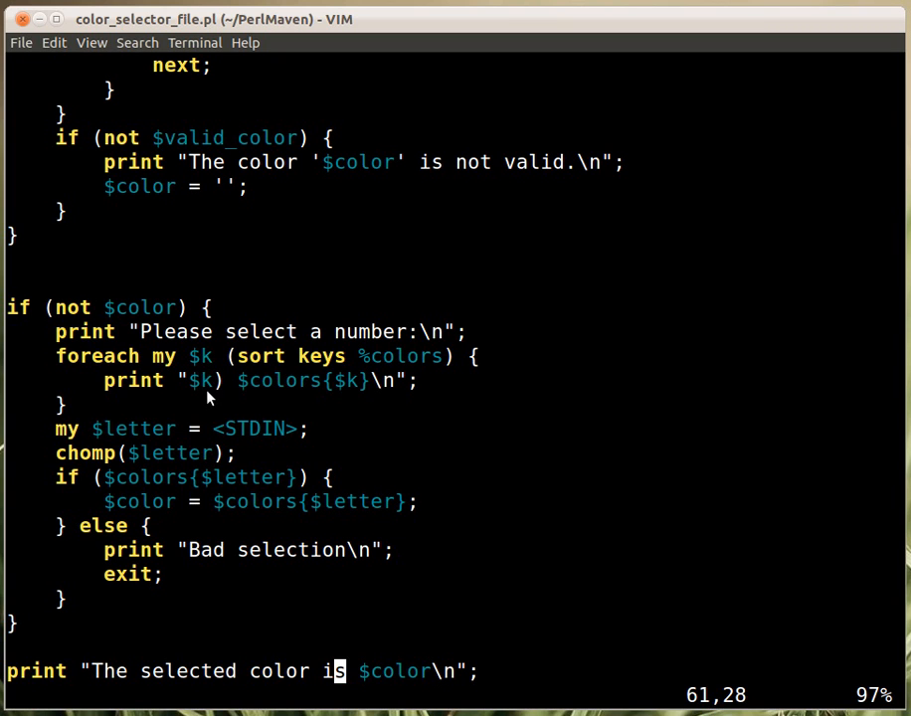
mouse_move(255, 398)
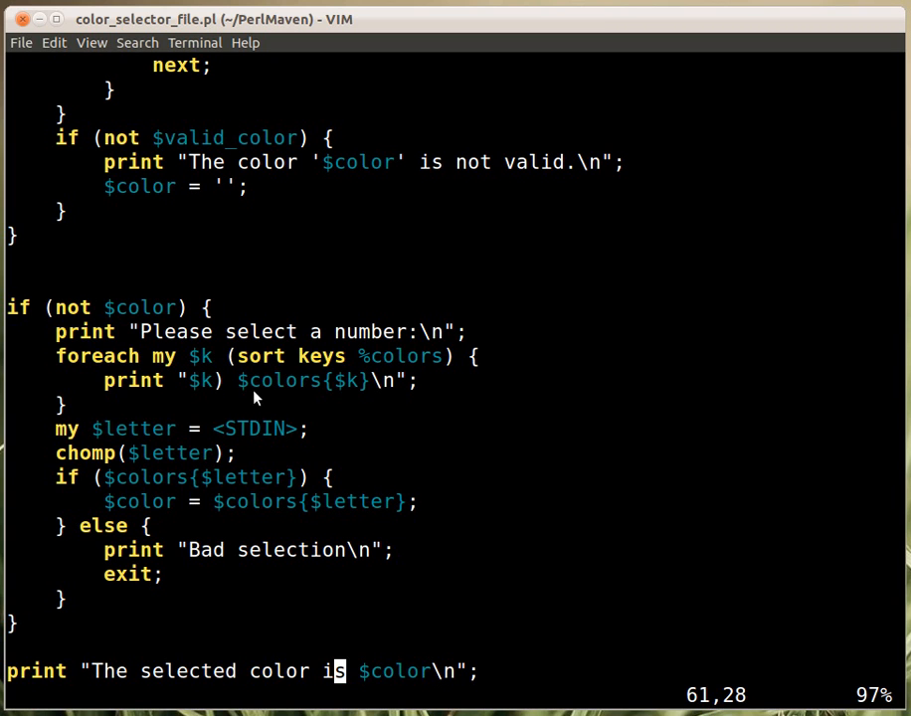
mouse_move(386, 394)
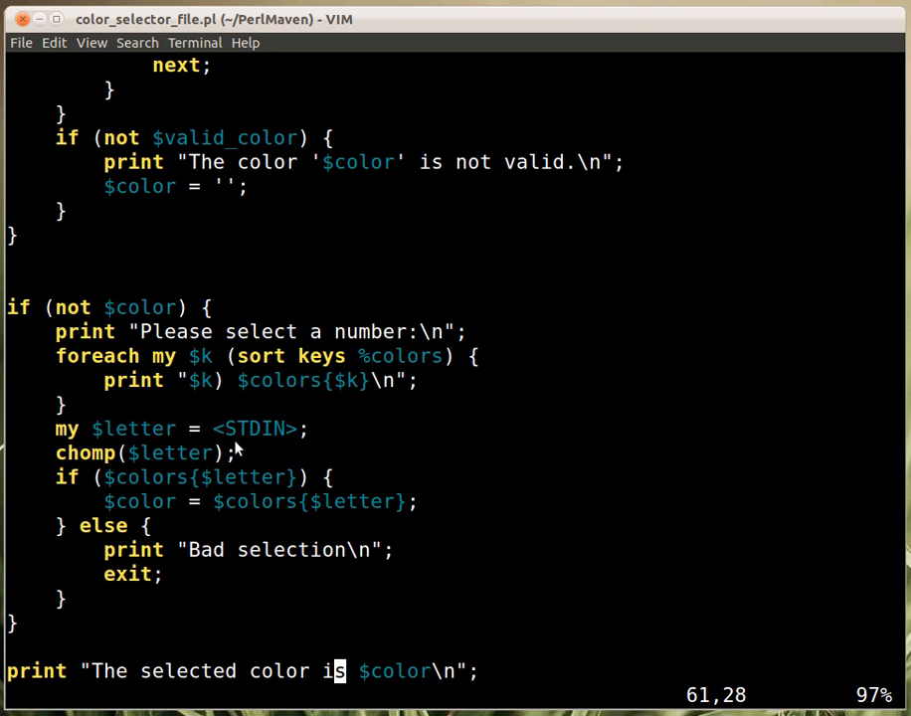
mouse_move(164, 476)
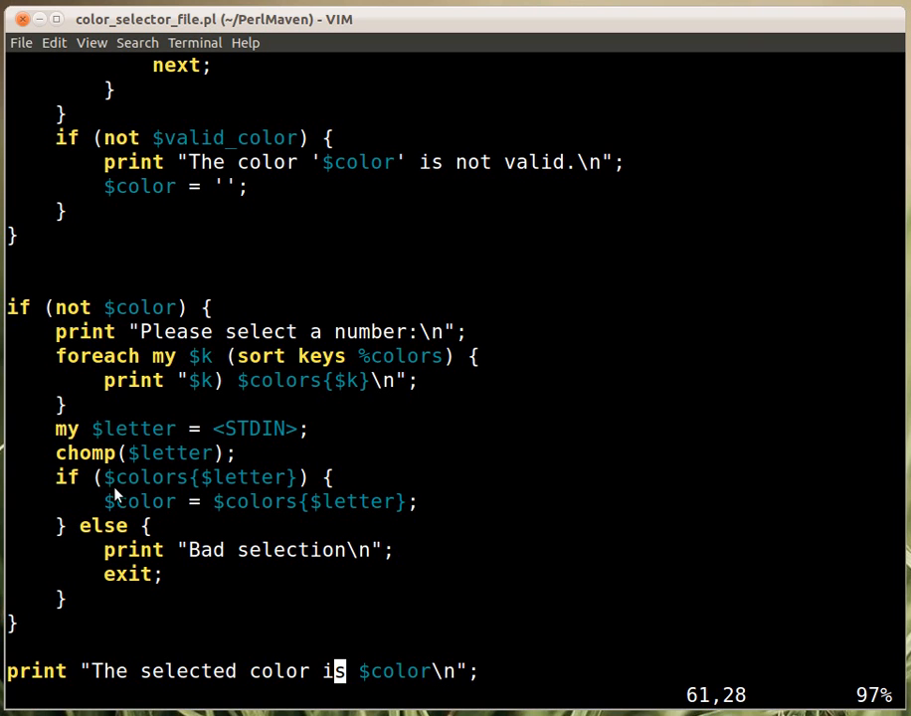
mouse_move(263, 490)
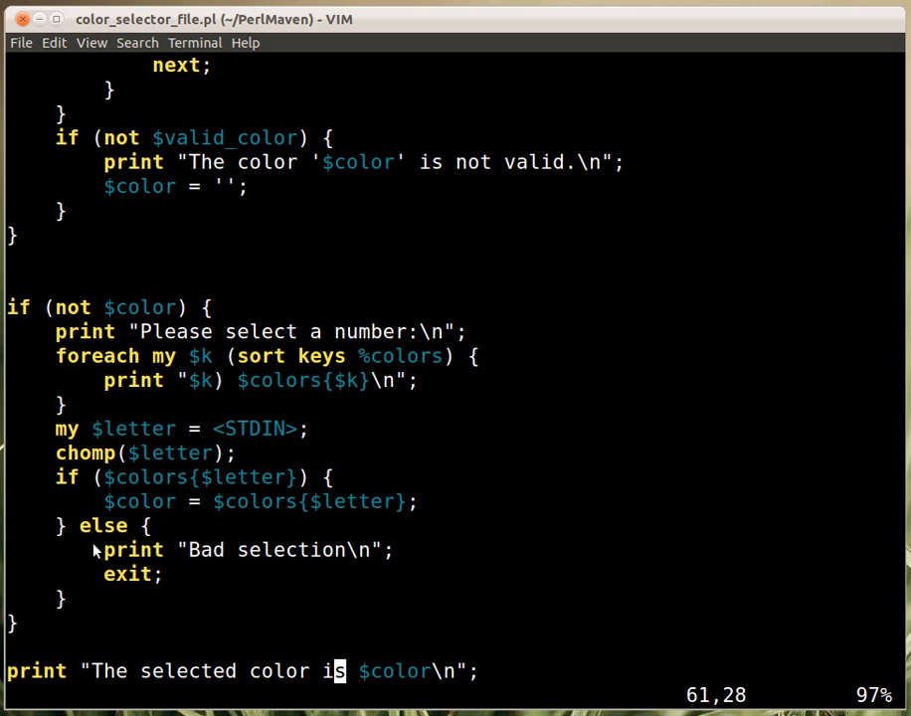
mouse_move(440, 516)
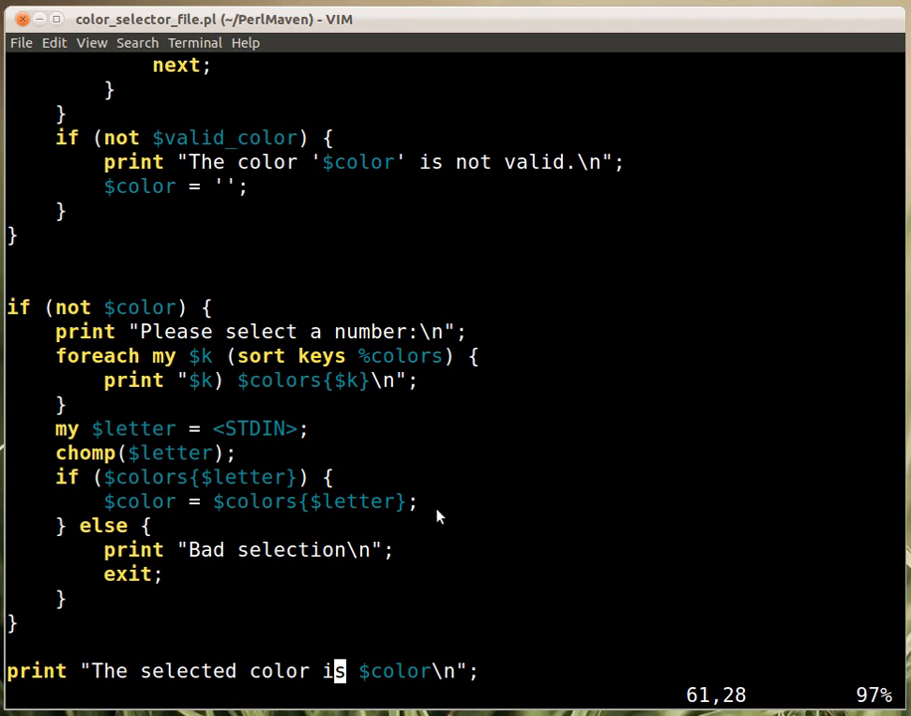
mouse_move(237, 653)
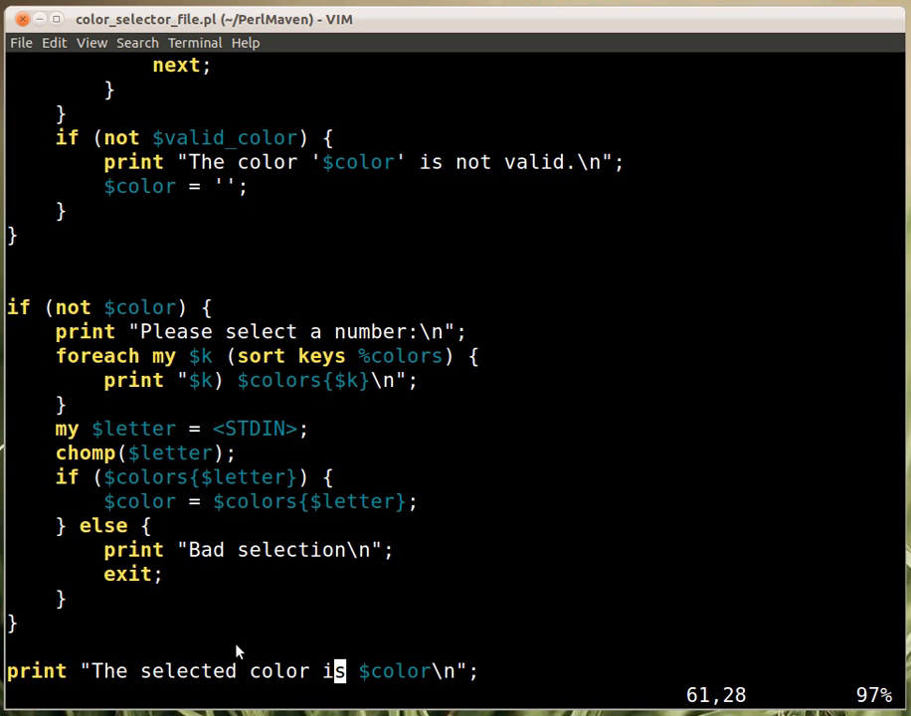
mouse_move(156, 589)
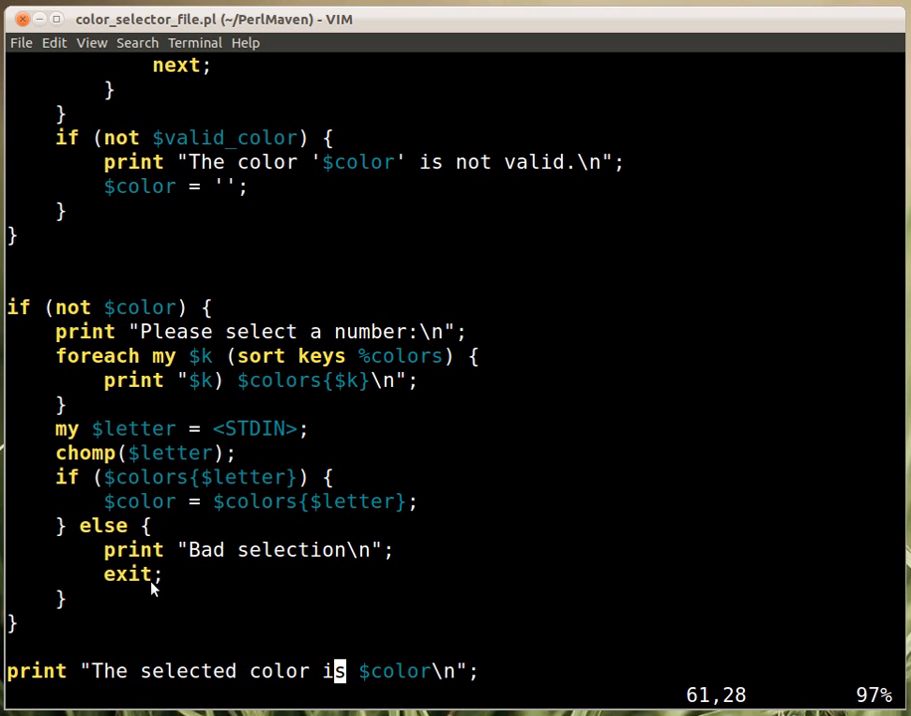
mouse_move(416, 687)
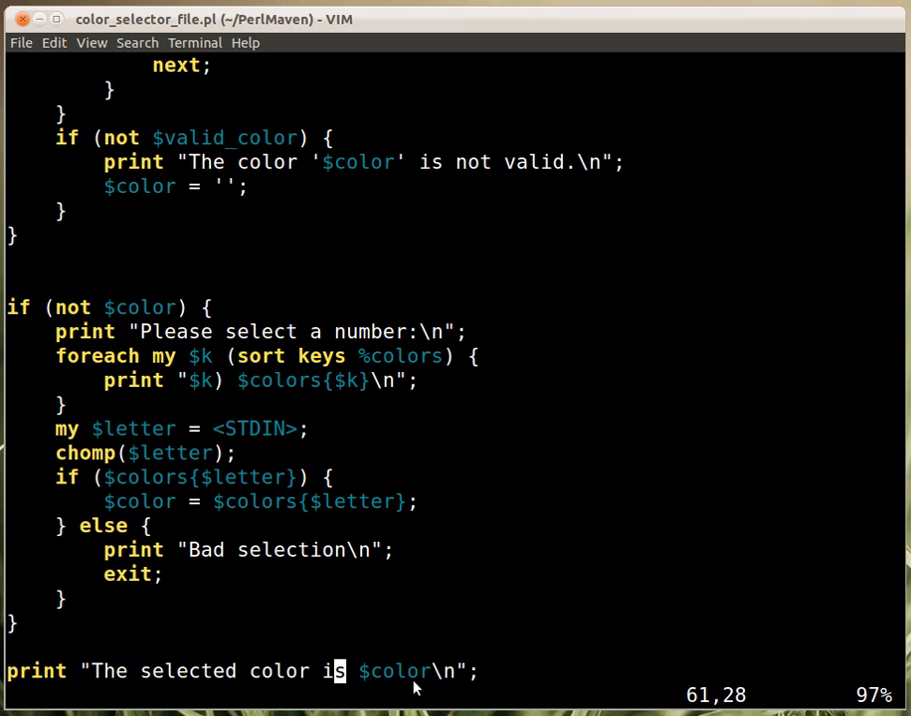
mouse_move(370, 542)
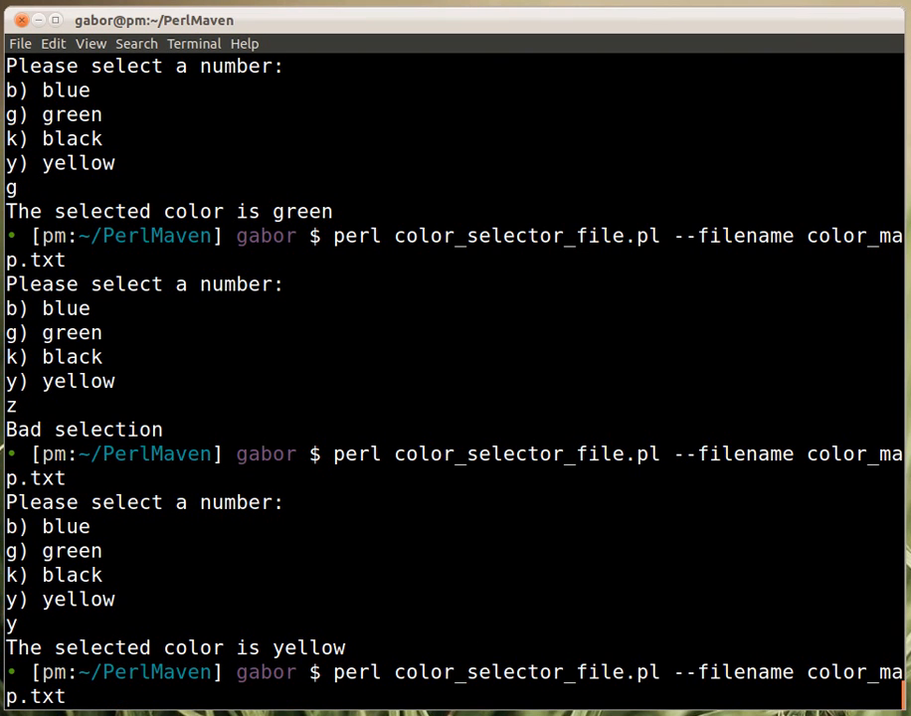
Run the script with --color bue and see the misspelled color rejected.
text(--color)
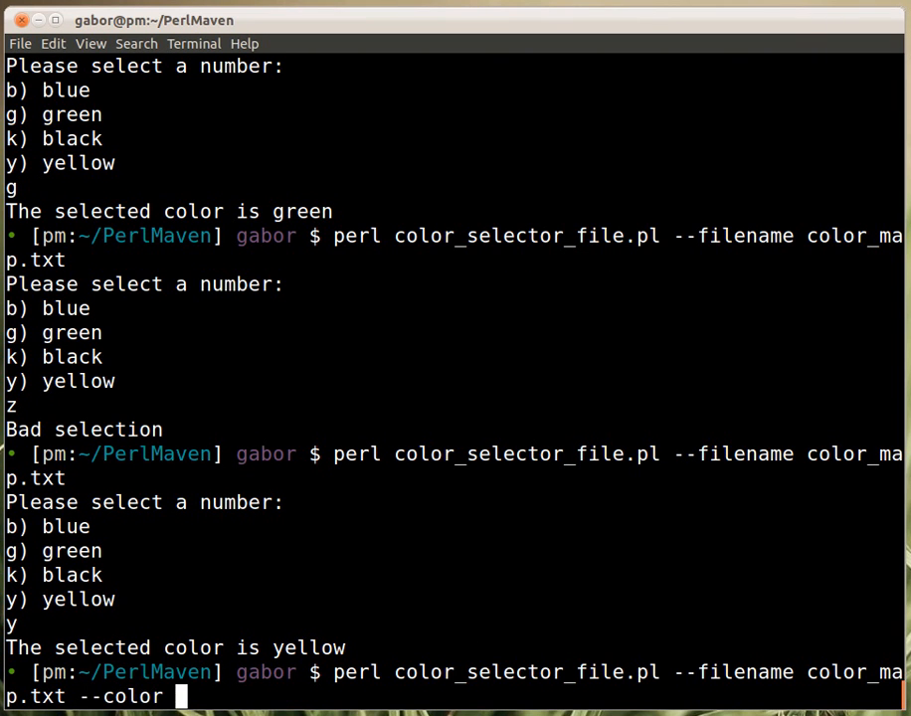
text(bue)
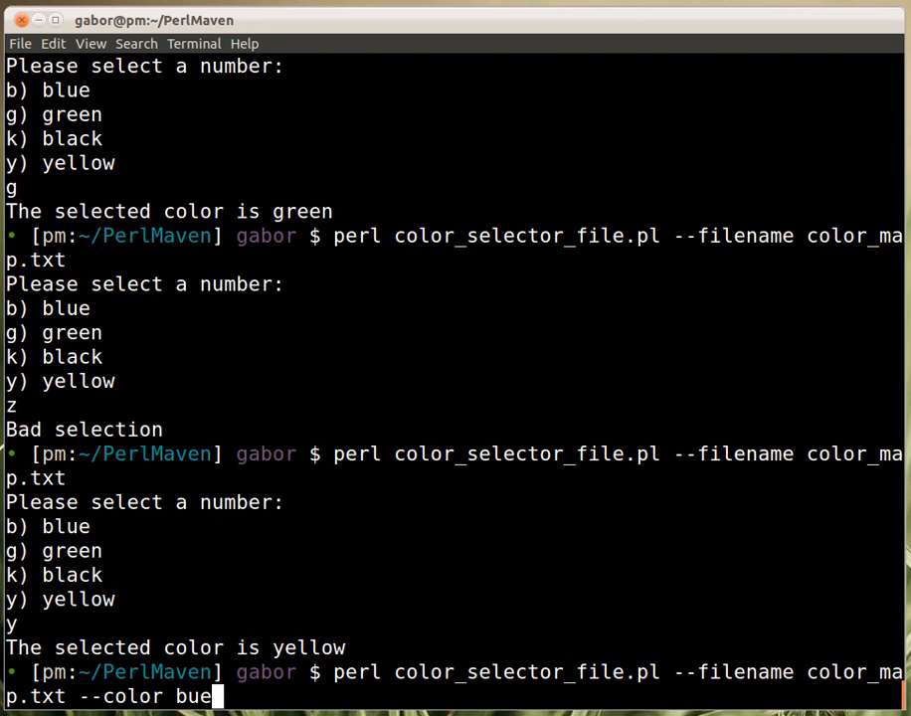
key(Return)
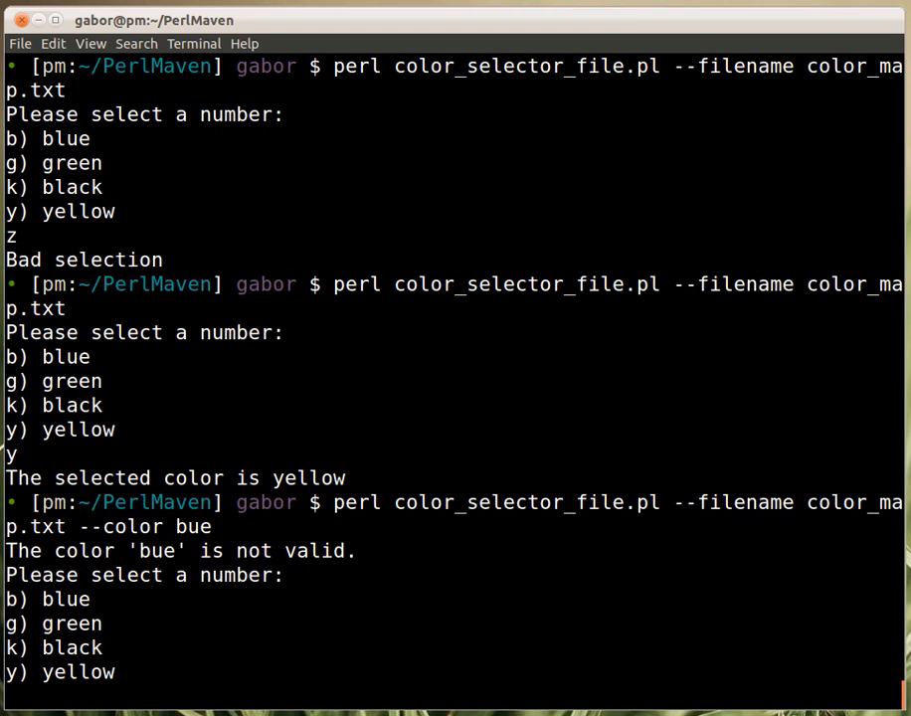
mouse_move(114, 573)
text(b)
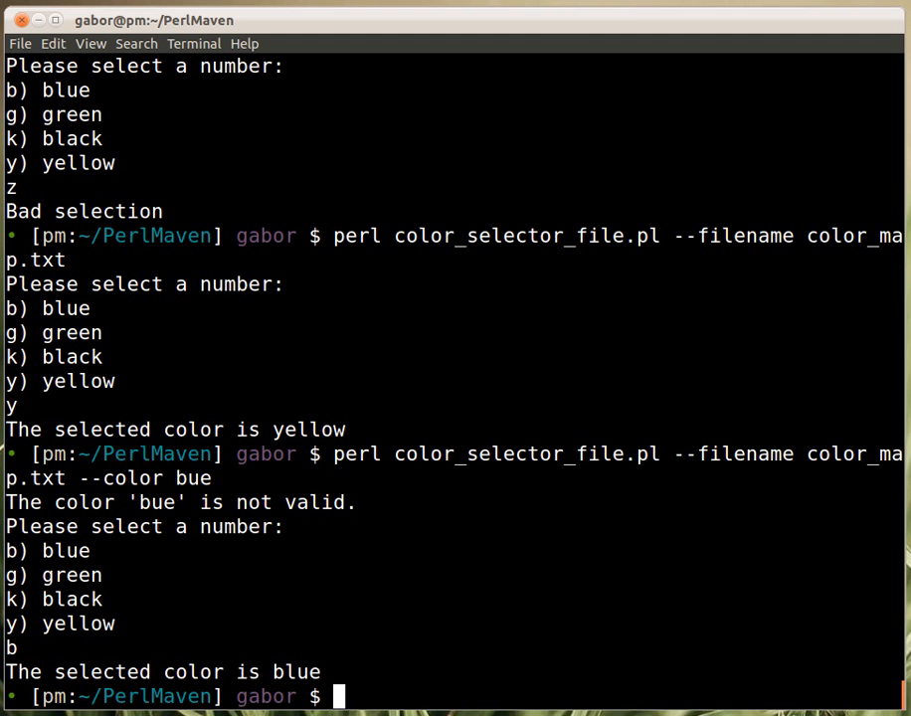
Rerun with --color blue accepted directly, then start Vim on the script.
text(perl color_selector_file.pl --filename color_map.txt --color bue)
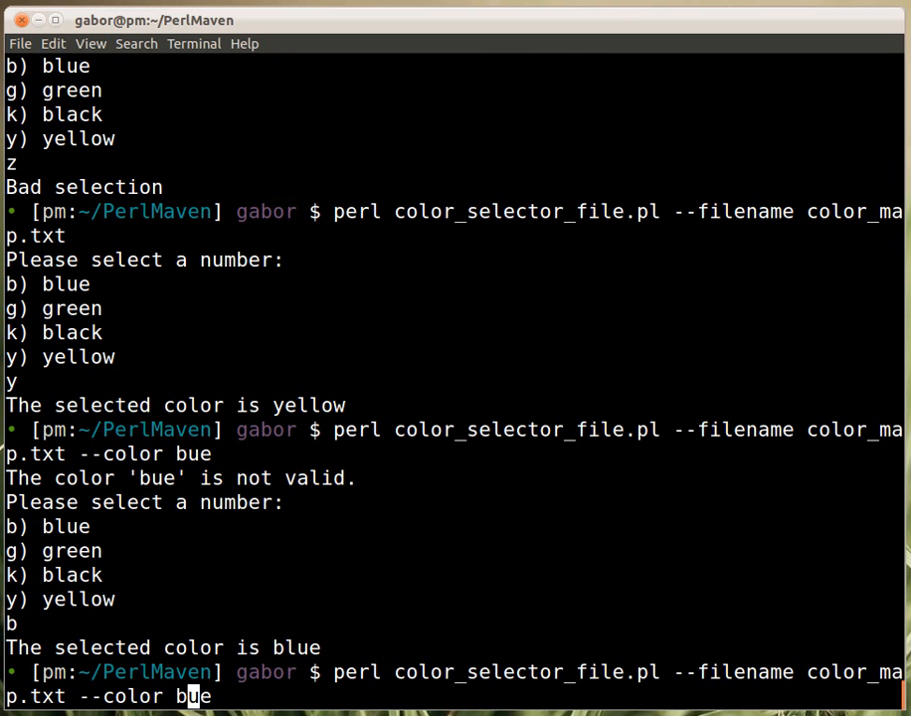
text(l)
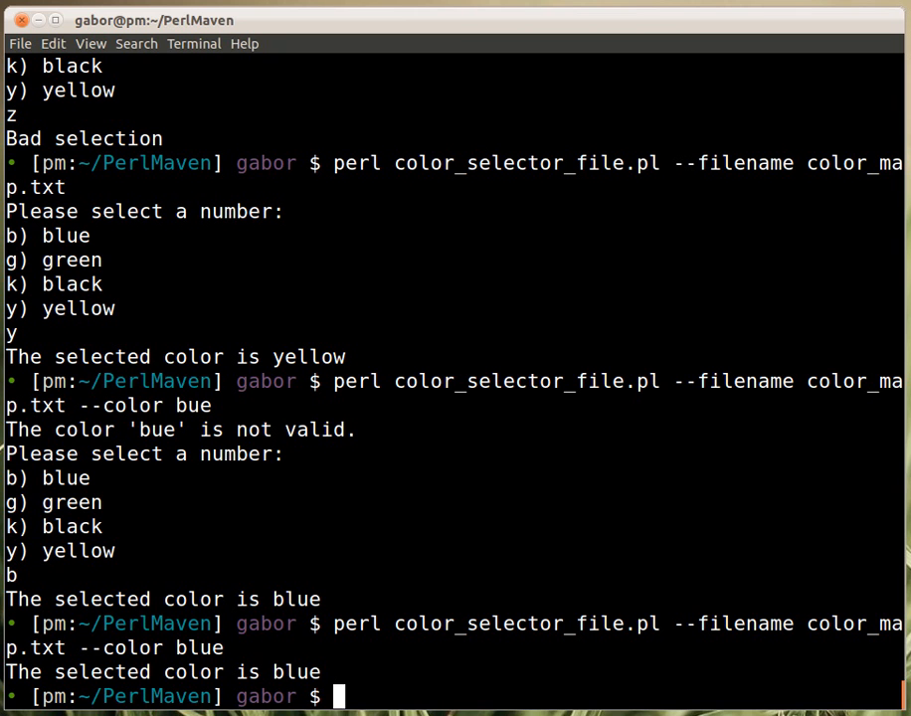
text(vim color_selector_file.pl)
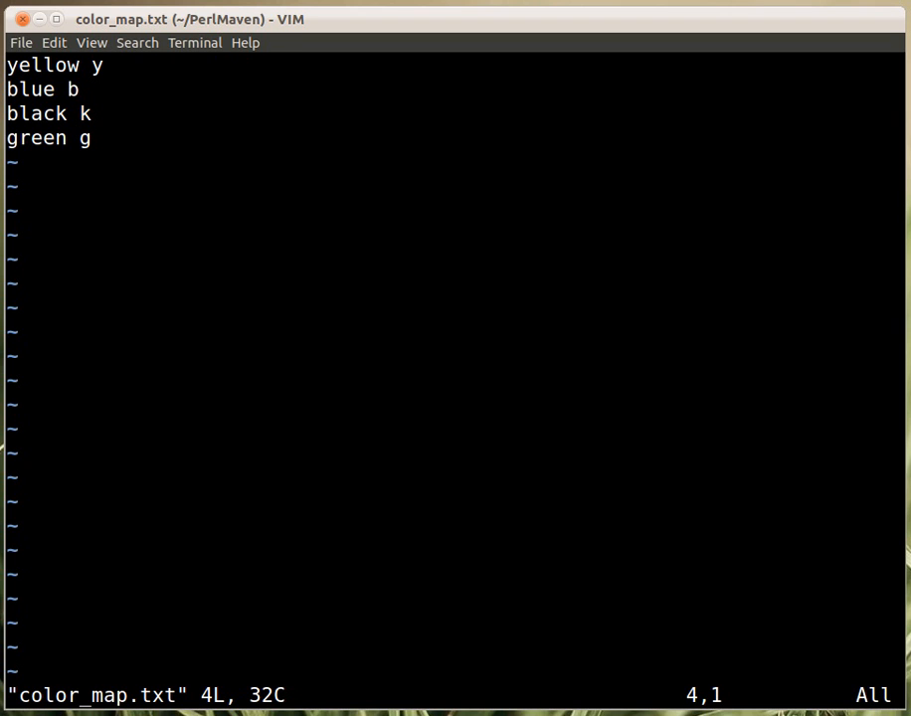
Add the line 'white b' to color_map.txt.
text(w)
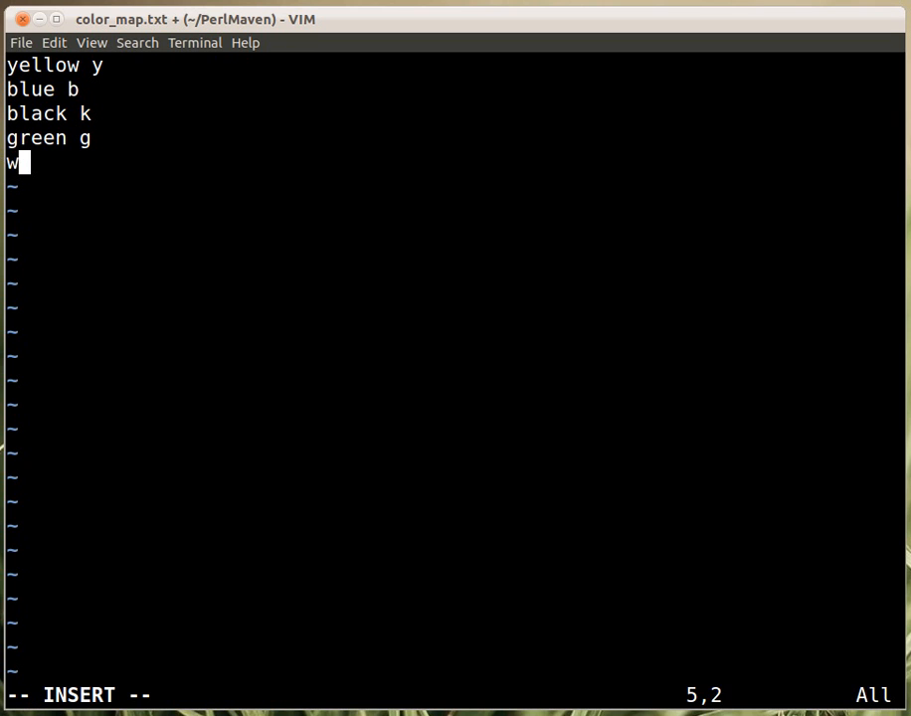
text(hite)
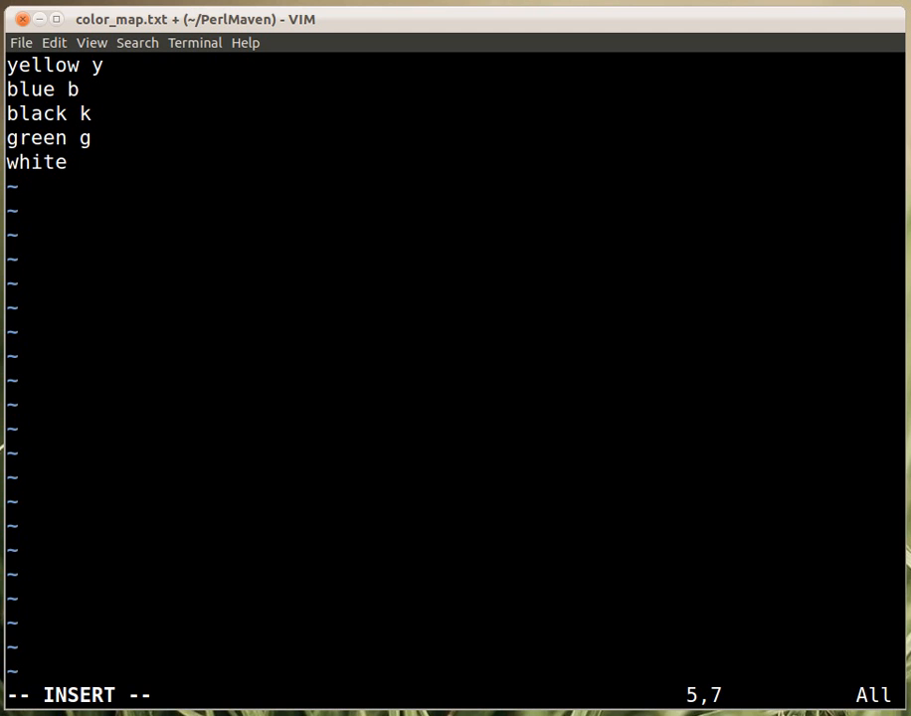
text(b)
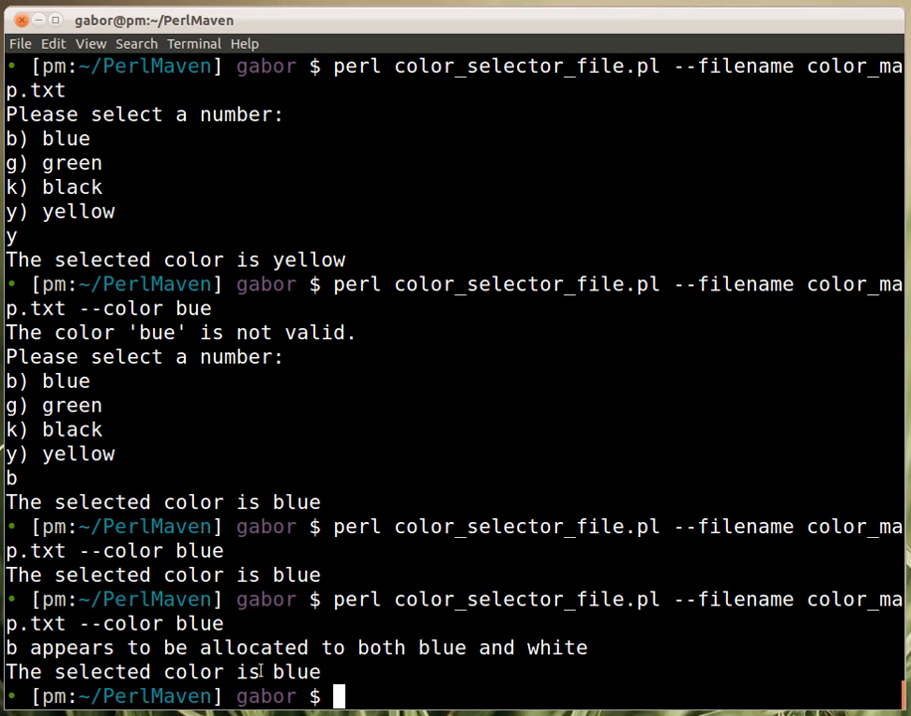
mouse_move(386, 686)
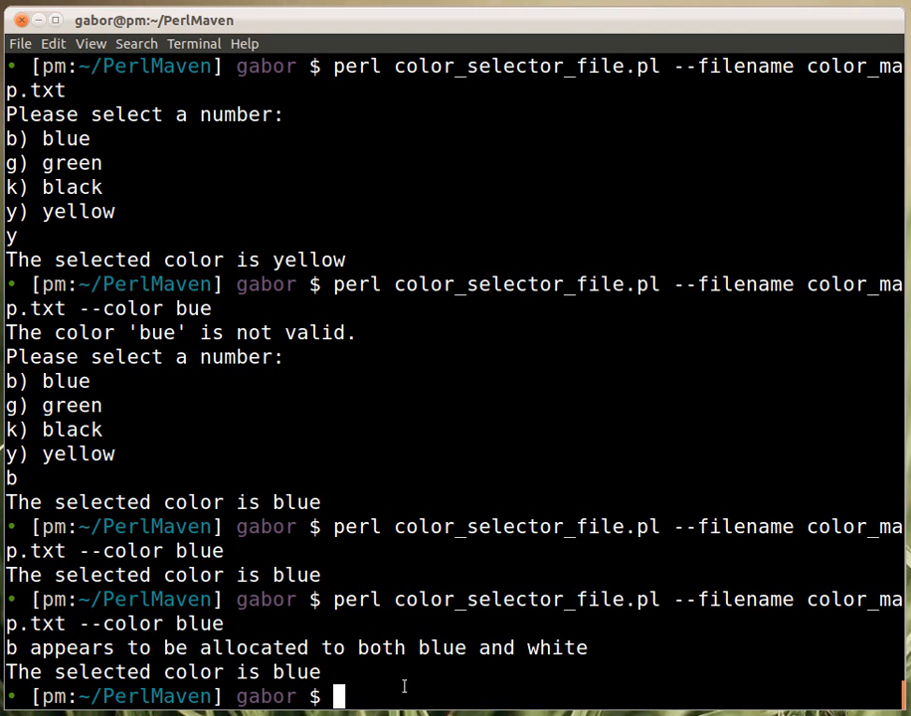
mouse_move(75, 636)
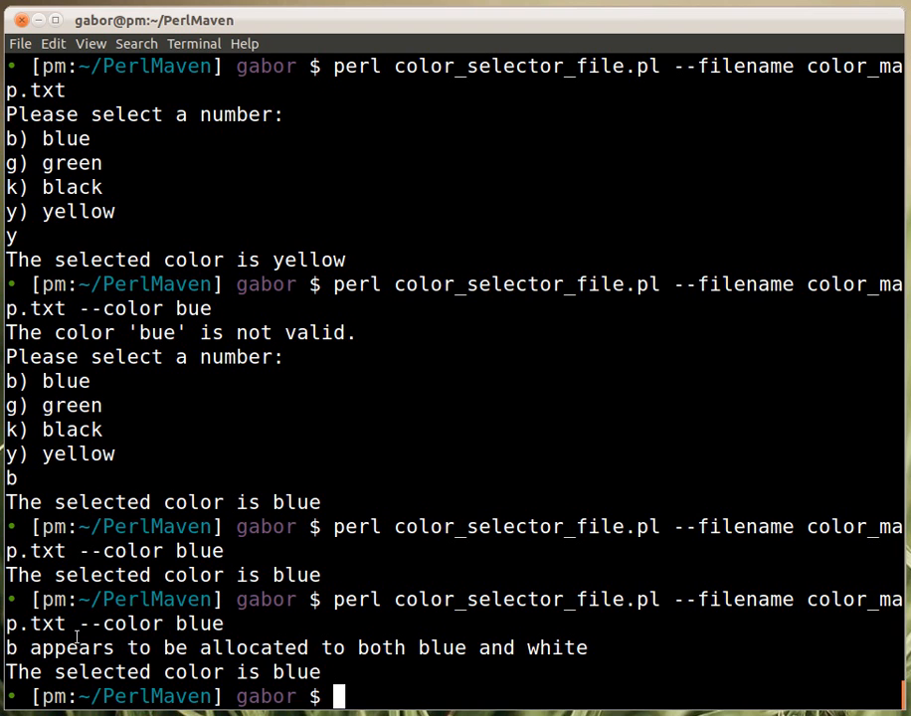